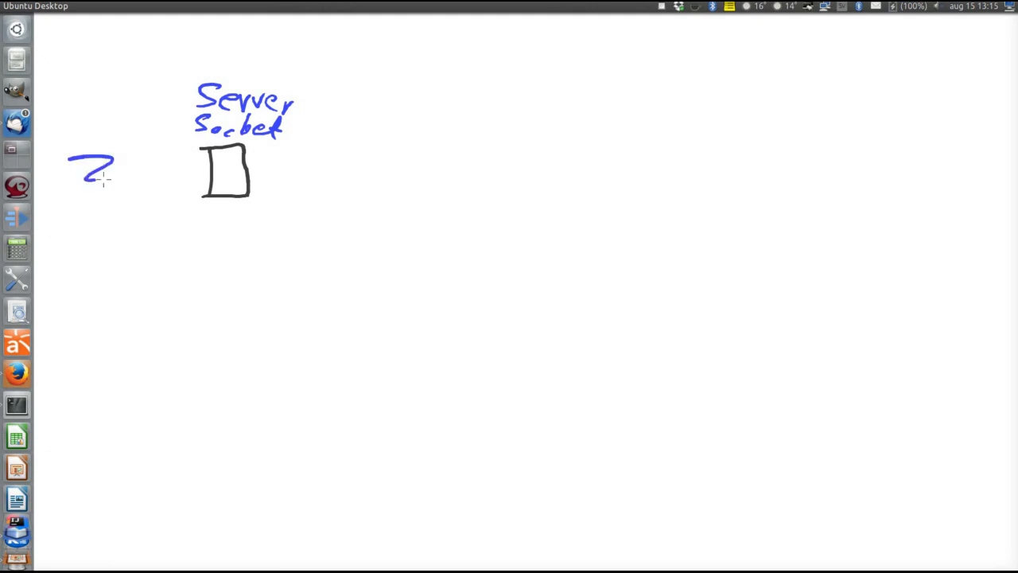
Draw an incoming arrow into the ServerSocket box with a red accept label looped by T1
left_click_drag(103, 179, 162, 174)
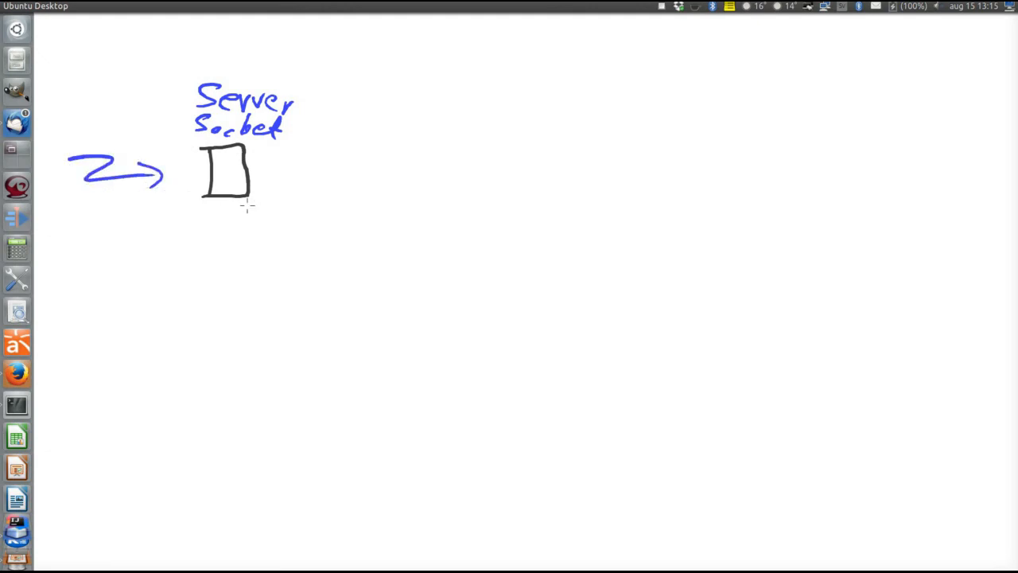
mouse_move(283, 167)
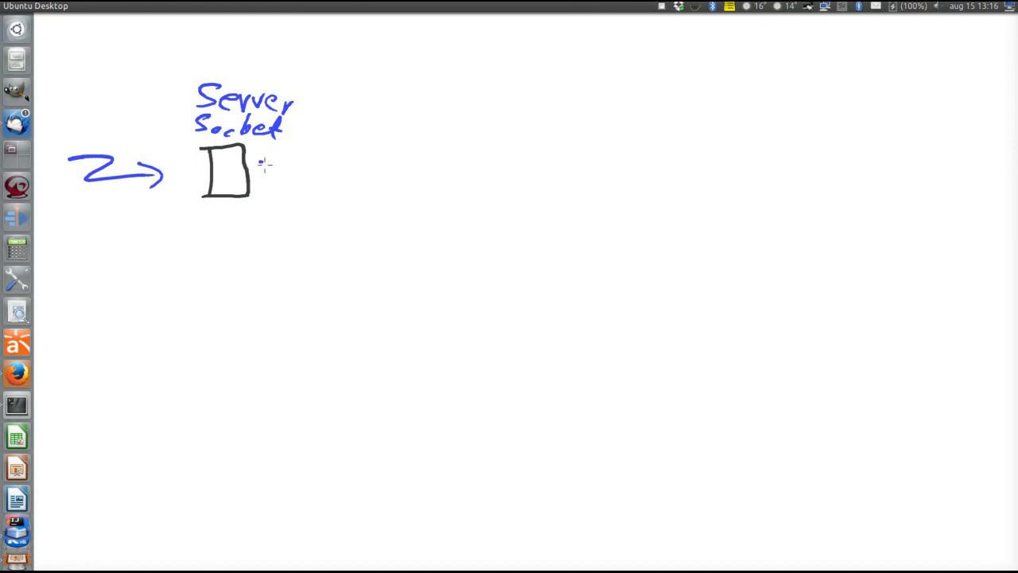
mouse_move(264, 162)
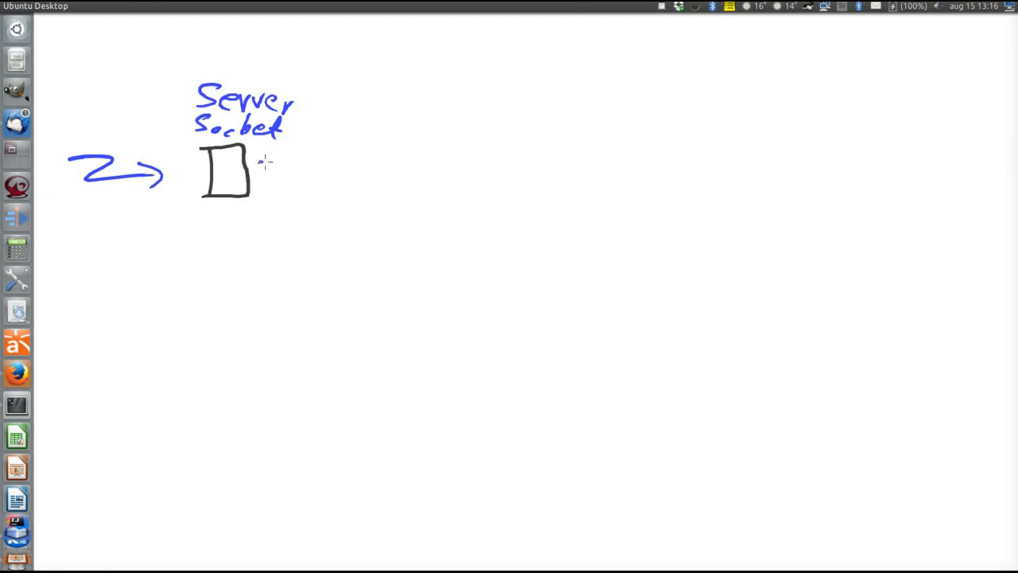
left_click_drag(258, 167, 334, 167)
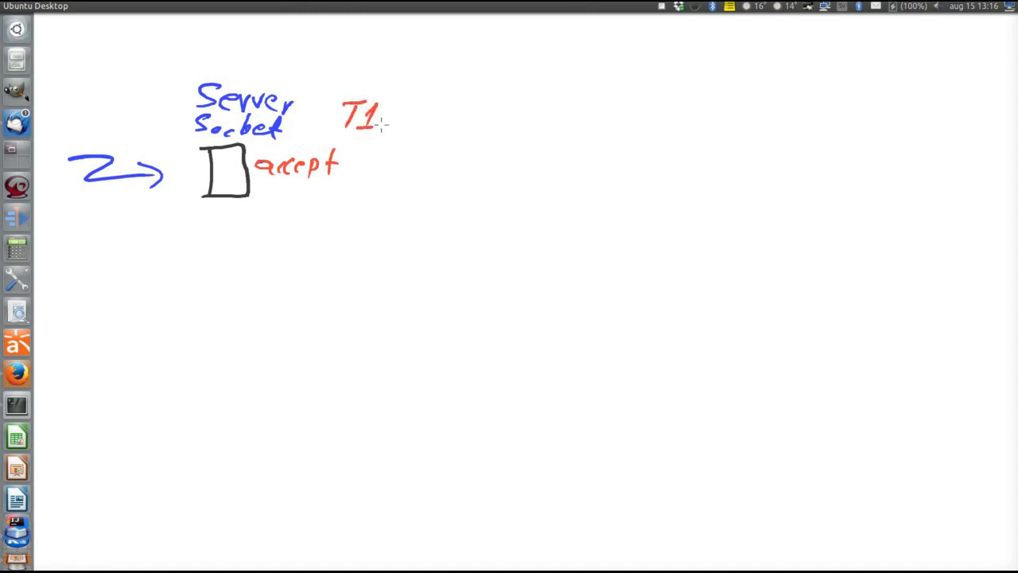
left_click_drag(382, 119, 310, 194)
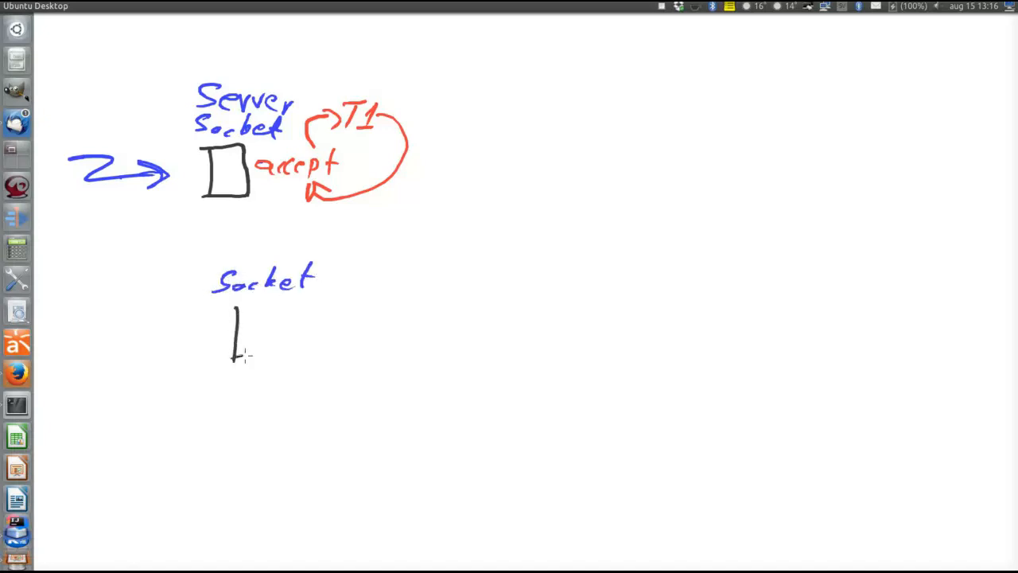
Draw a Socket box below and an arrow leading from ServerSocket down to it
left_click_drag(233, 310, 283, 350)
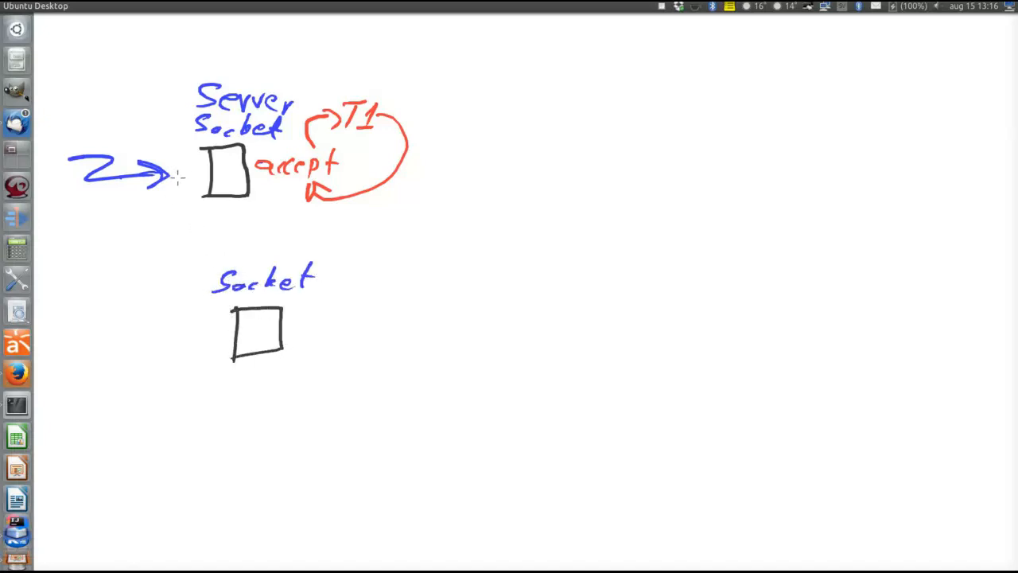
left_click_drag(182, 178, 213, 334)
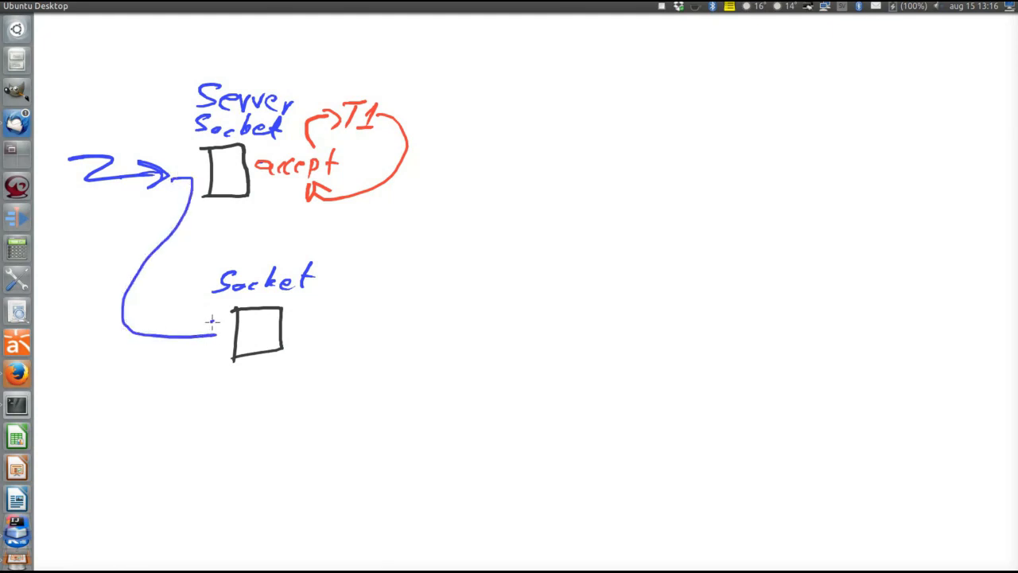
left_click_drag(204, 334, 225, 334)
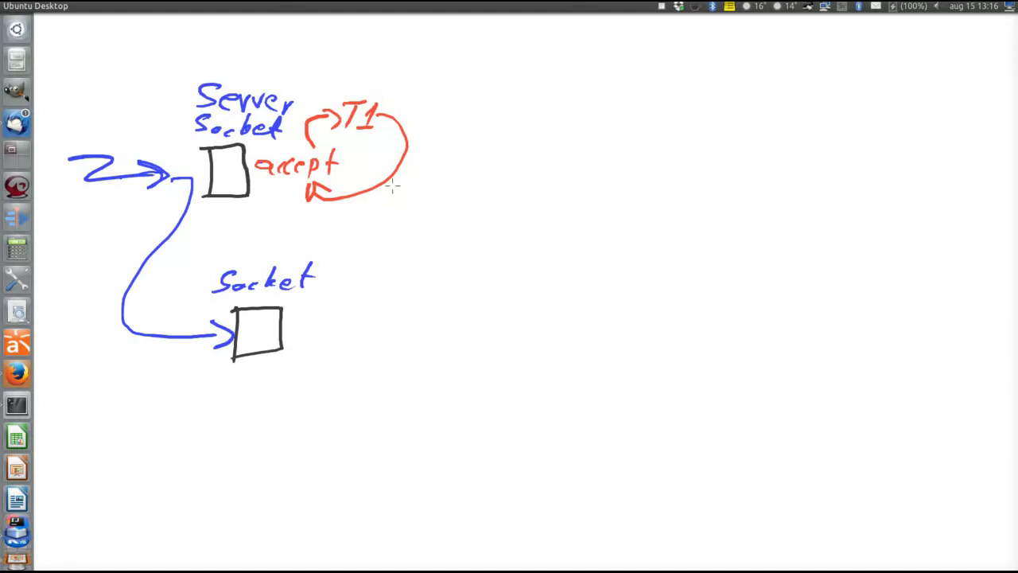
mouse_move(347, 256)
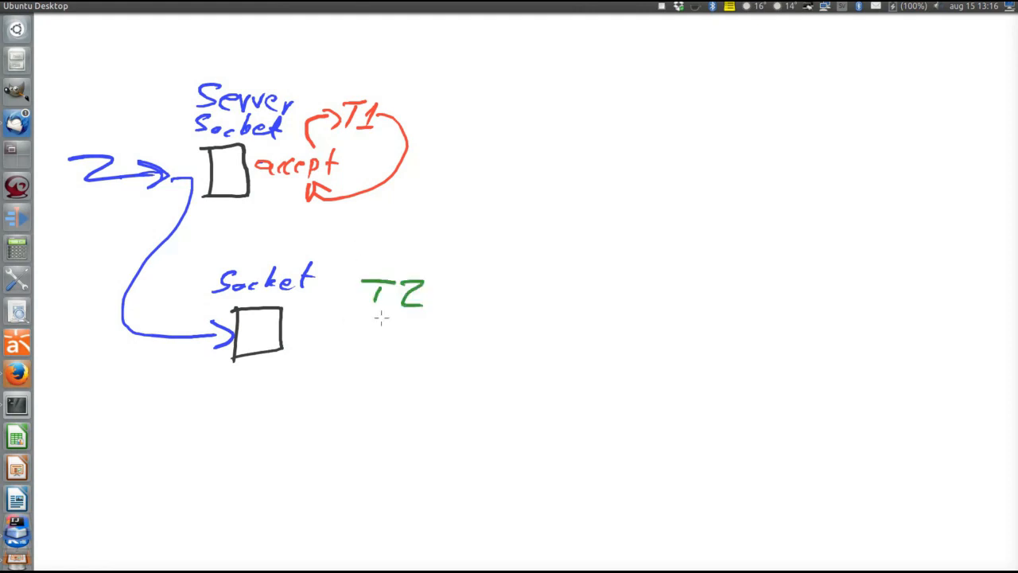
Draw a green T2 read/write loop around the Socket with an arrow out toward handle
left_click_drag(385, 310, 310, 357)
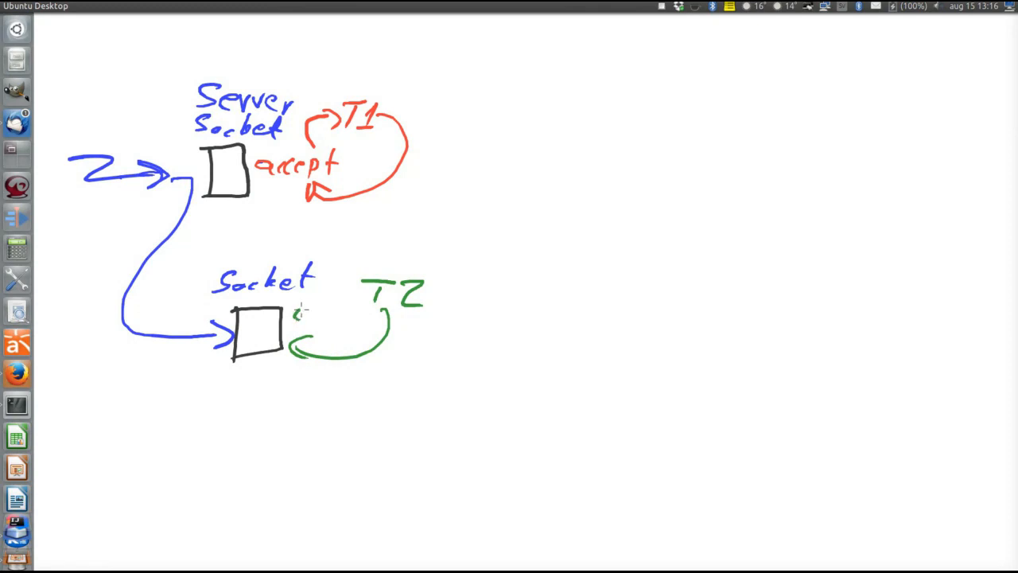
left_click_drag(299, 310, 366, 294)
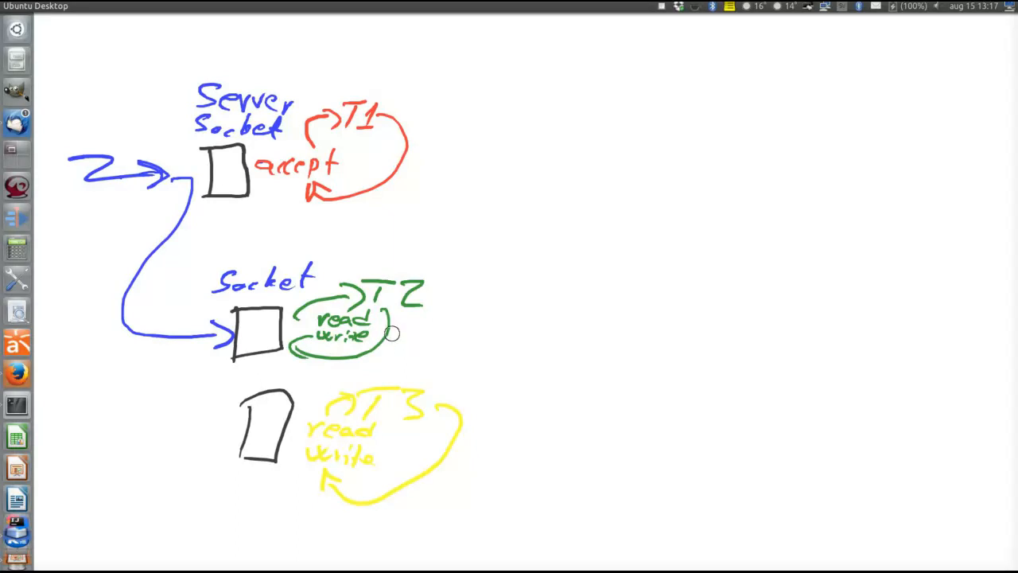
mouse_move(388, 326)
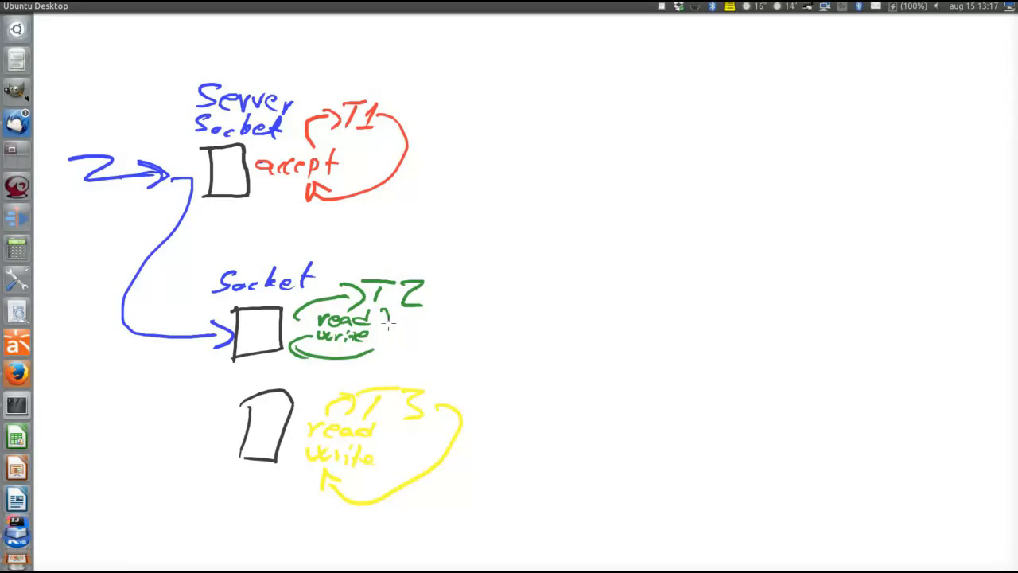
left_click_drag(389, 325, 458, 324)
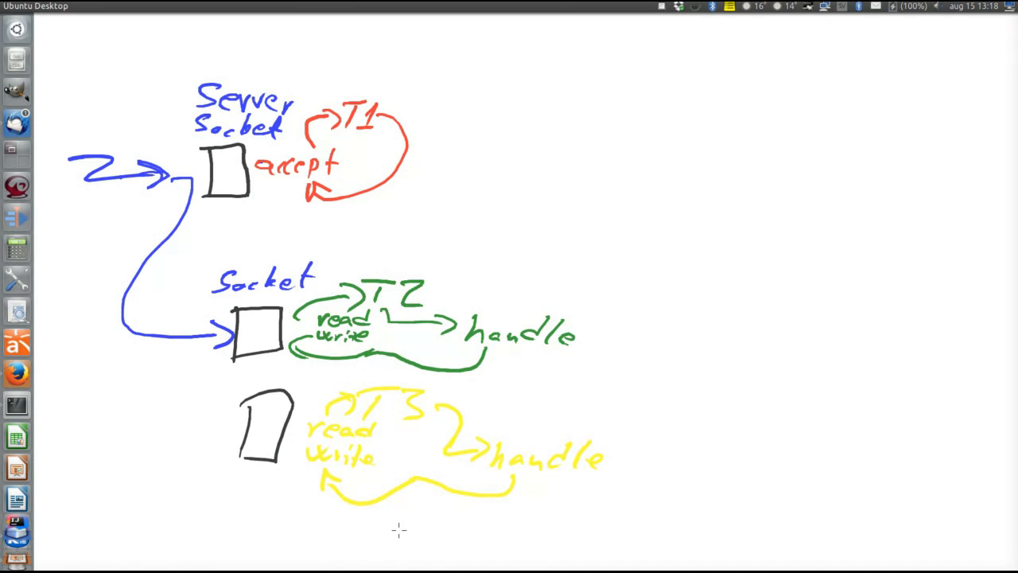
mouse_move(413, 195)
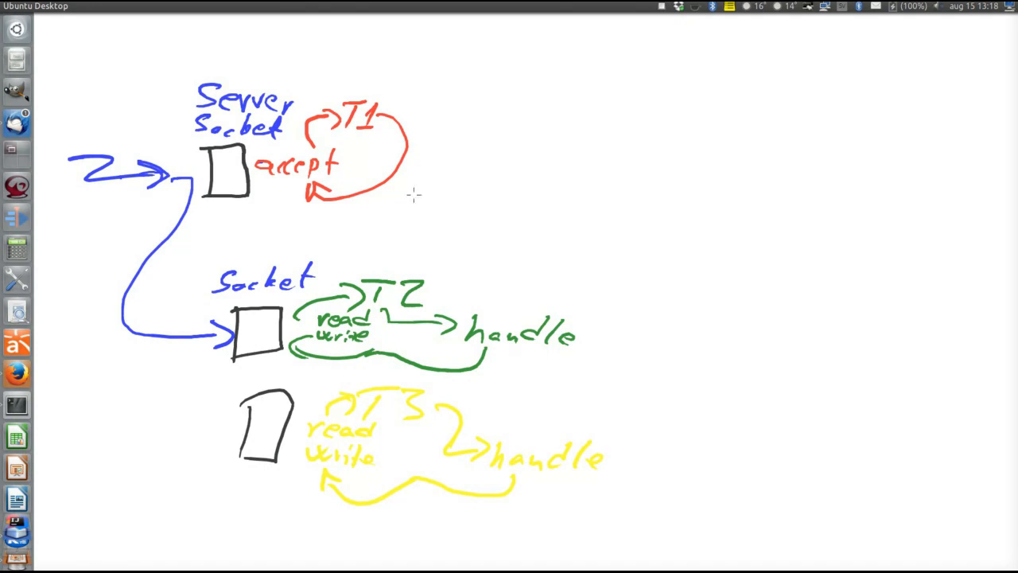
mouse_move(518, 146)
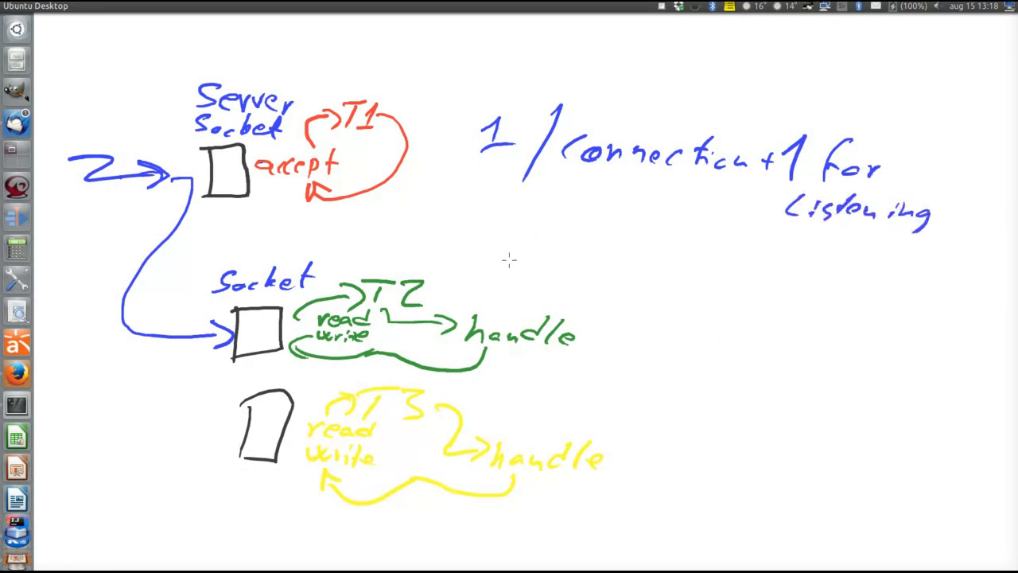
mouse_move(541, 280)
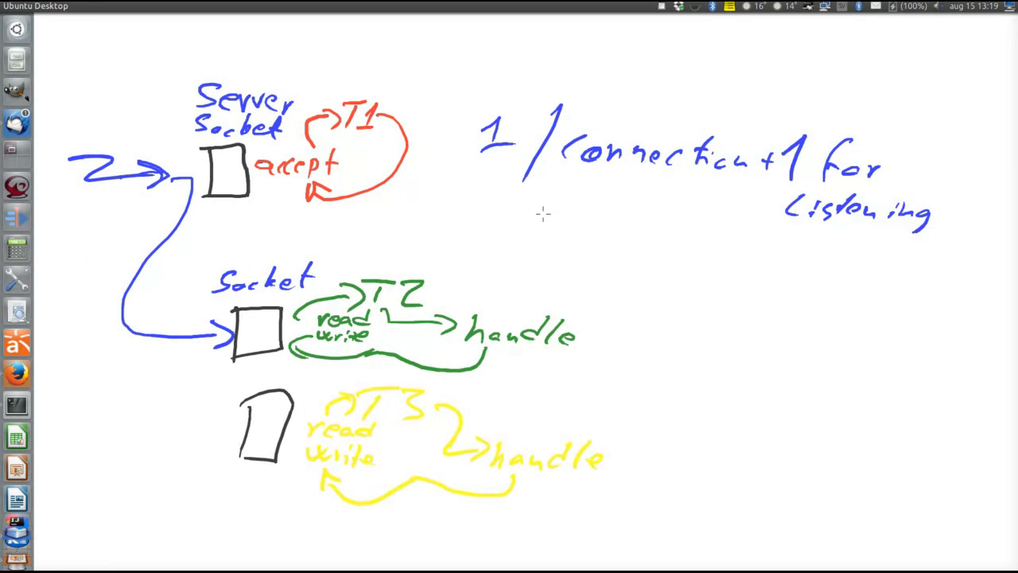
mouse_move(178, 267)
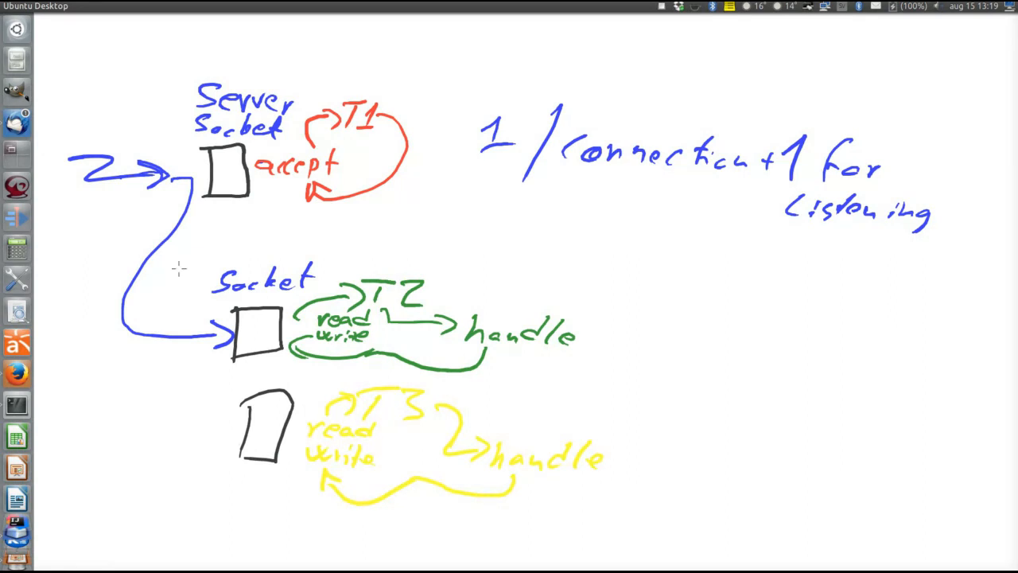
mouse_move(595, 229)
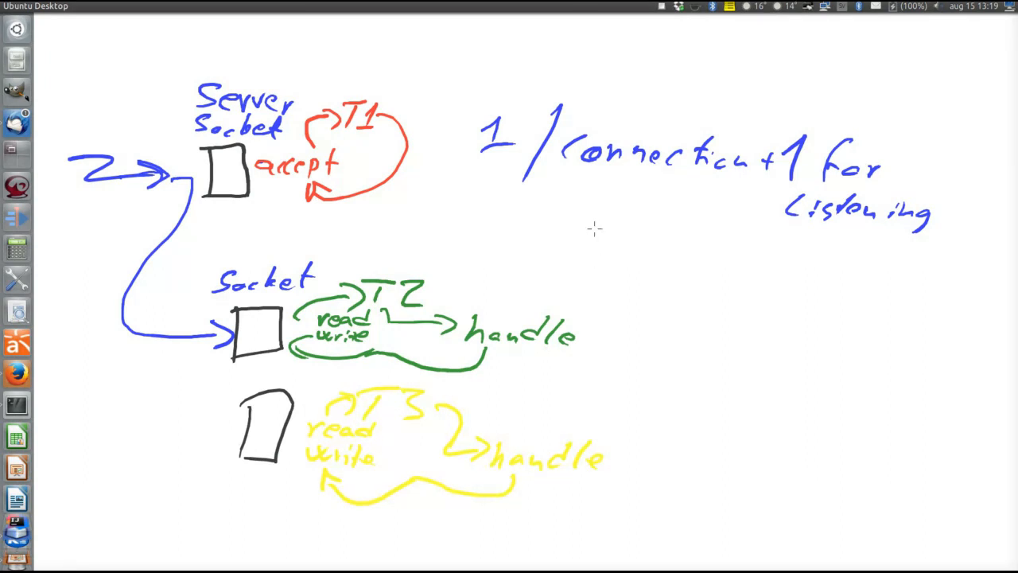
Box the 1 / connection note and label it Threadpool, Fixed no of threads
left_click_drag(458, 191, 611, 194)
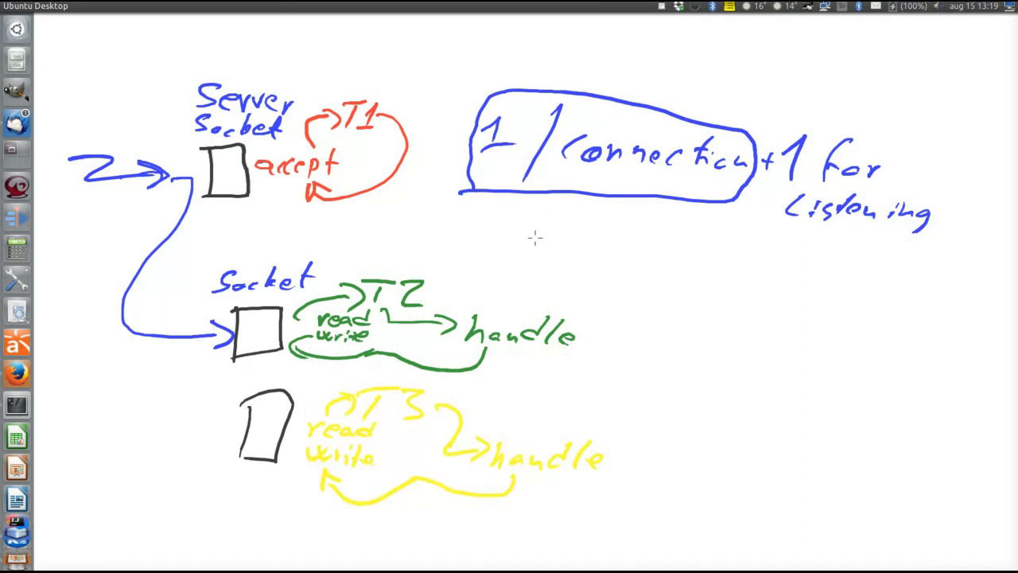
left_click_drag(525, 226, 649, 231)
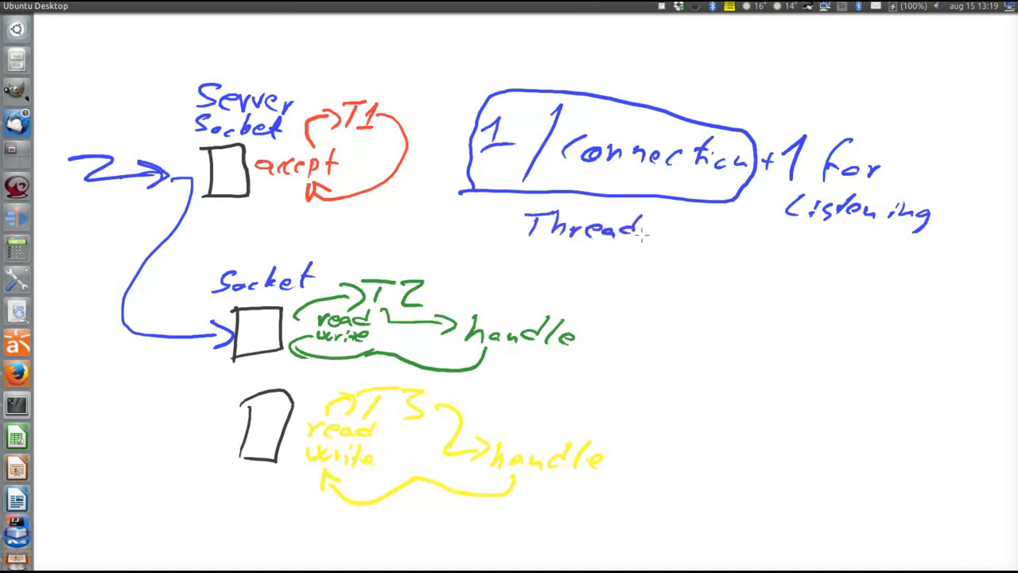
type("pool")
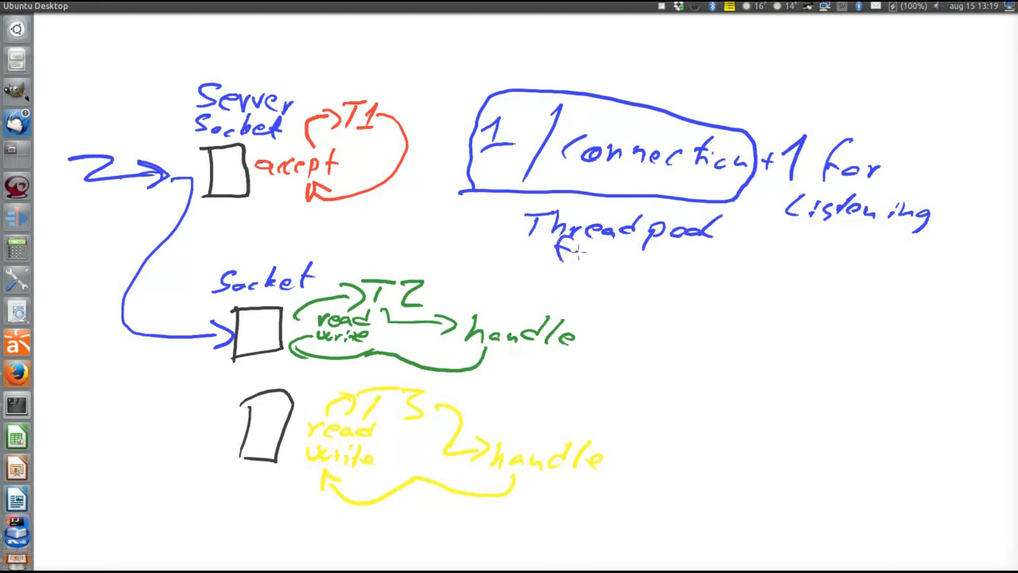
type("Fixed no")
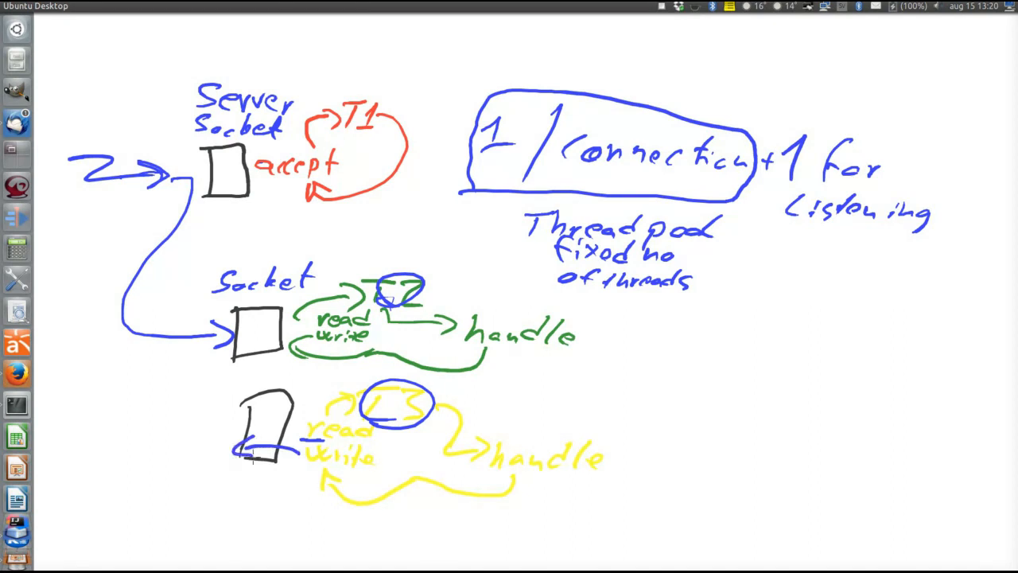
mouse_move(229, 422)
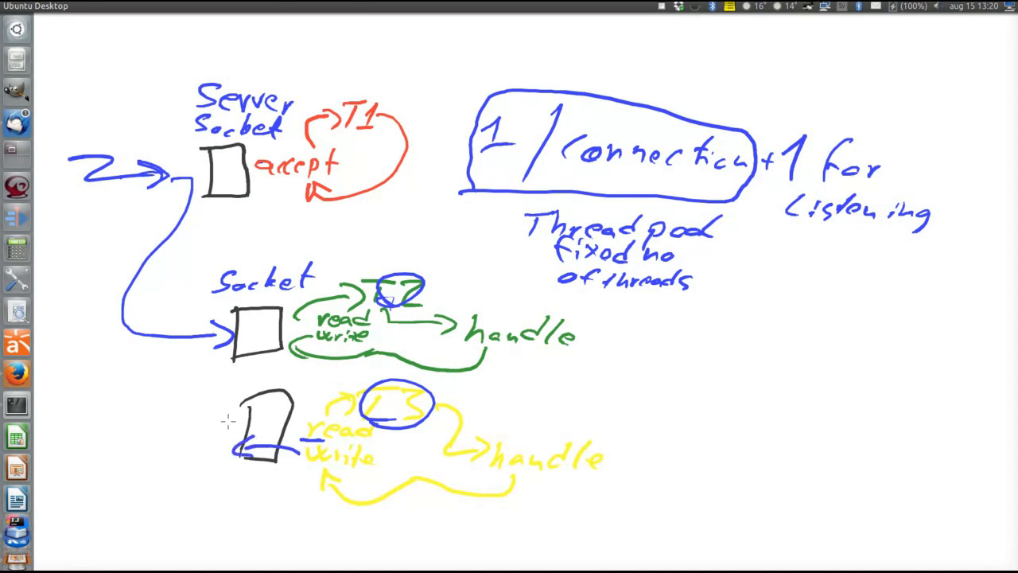
Mark the lower socket box in blue
left_click_drag(231, 420, 294, 412)
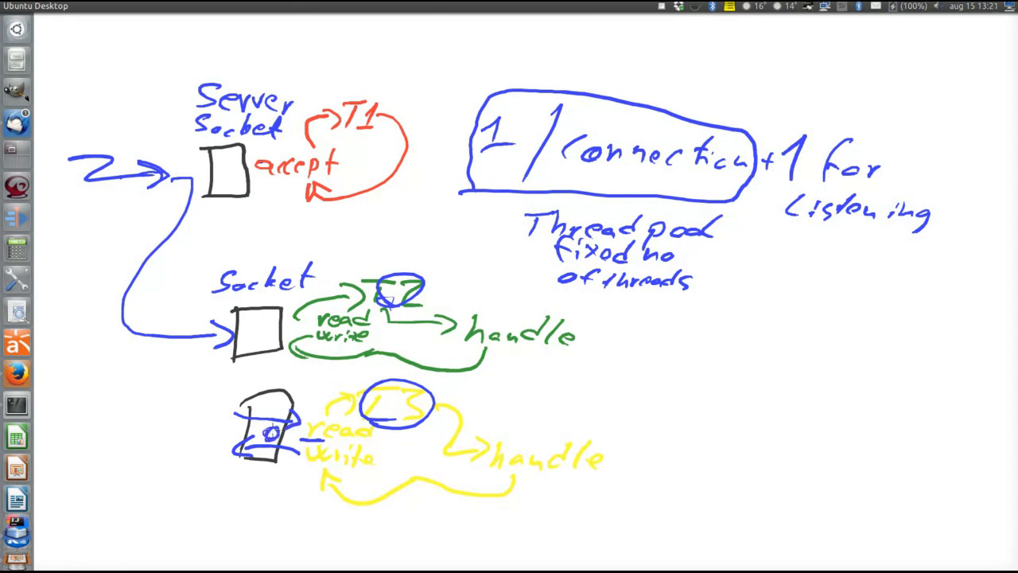
mouse_move(240, 471)
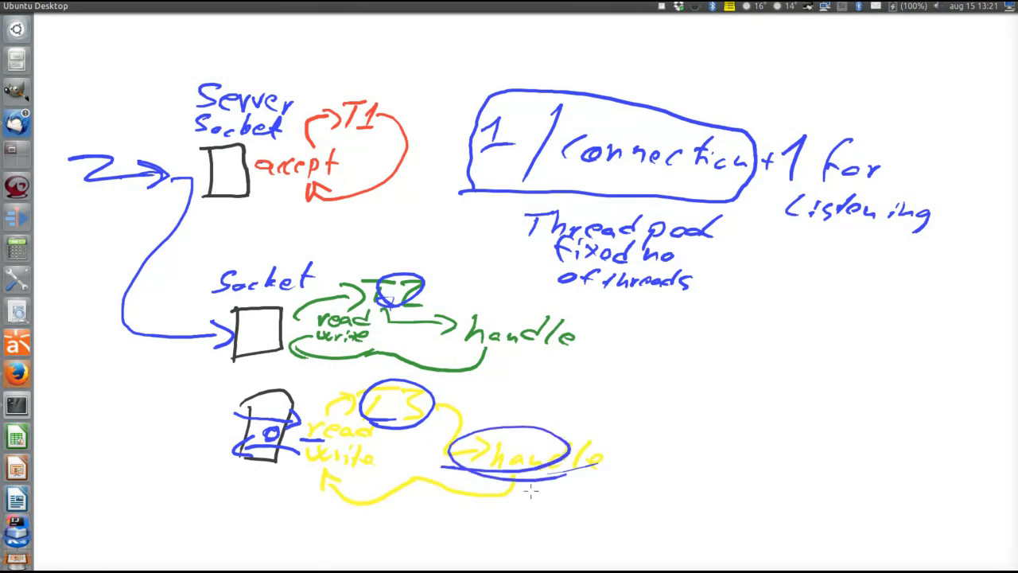
mouse_move(517, 503)
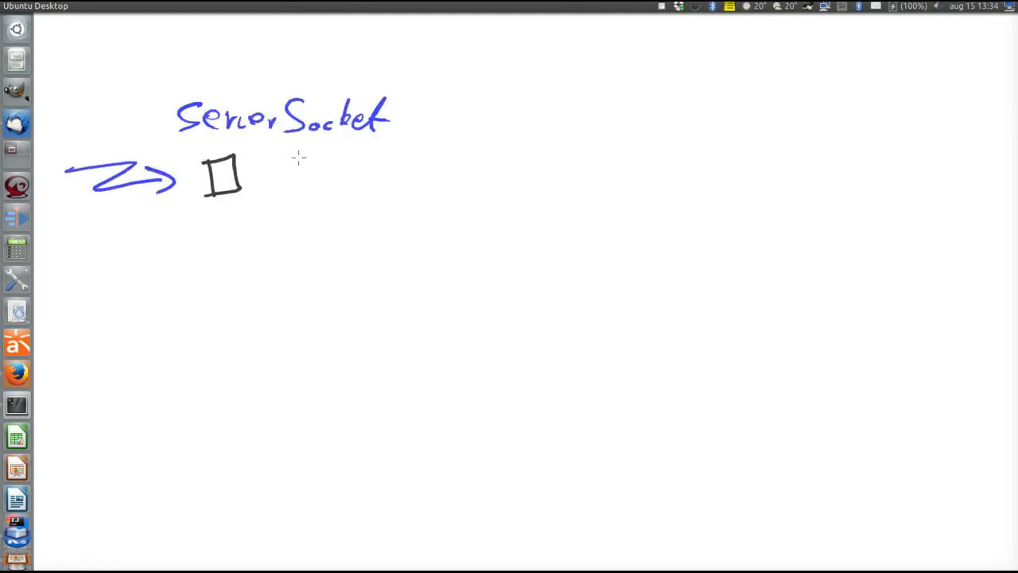
mouse_move(256, 178)
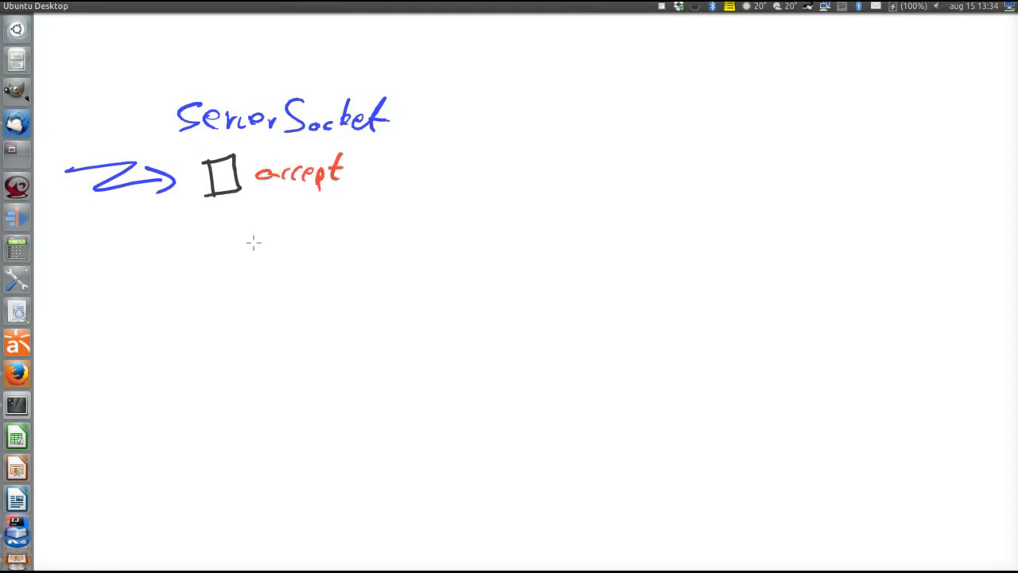
mouse_move(229, 286)
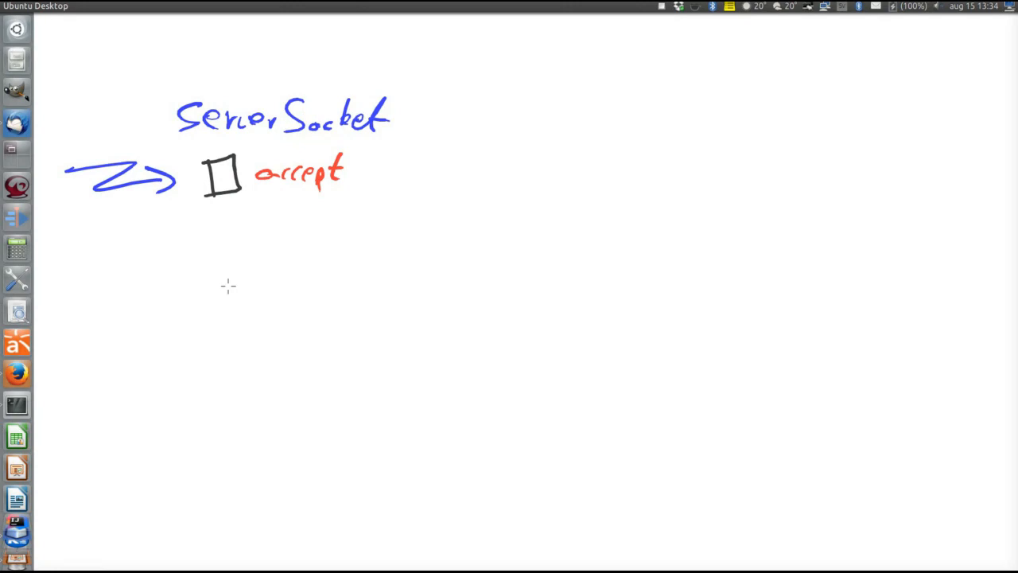
mouse_move(269, 250)
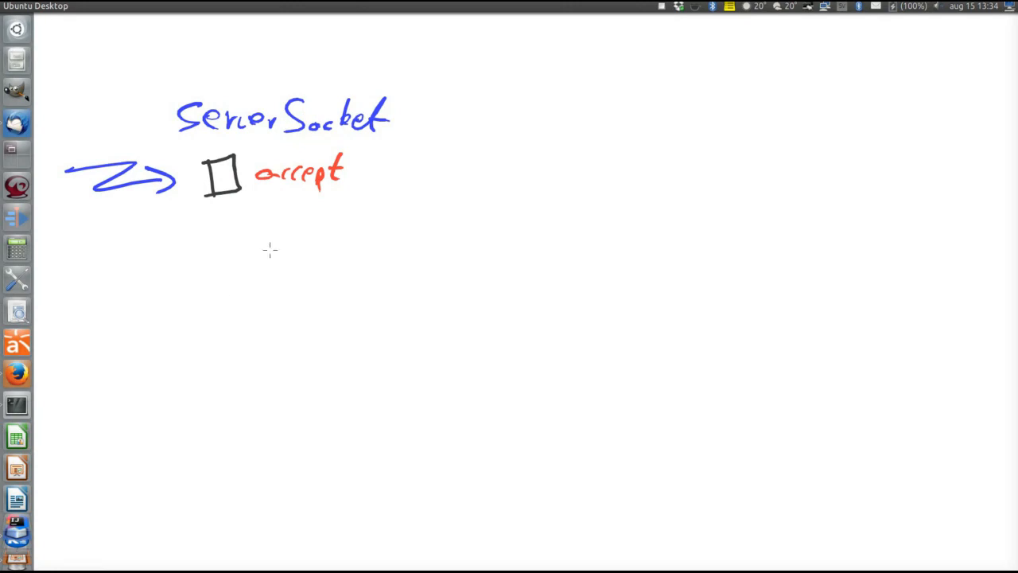
mouse_move(256, 241)
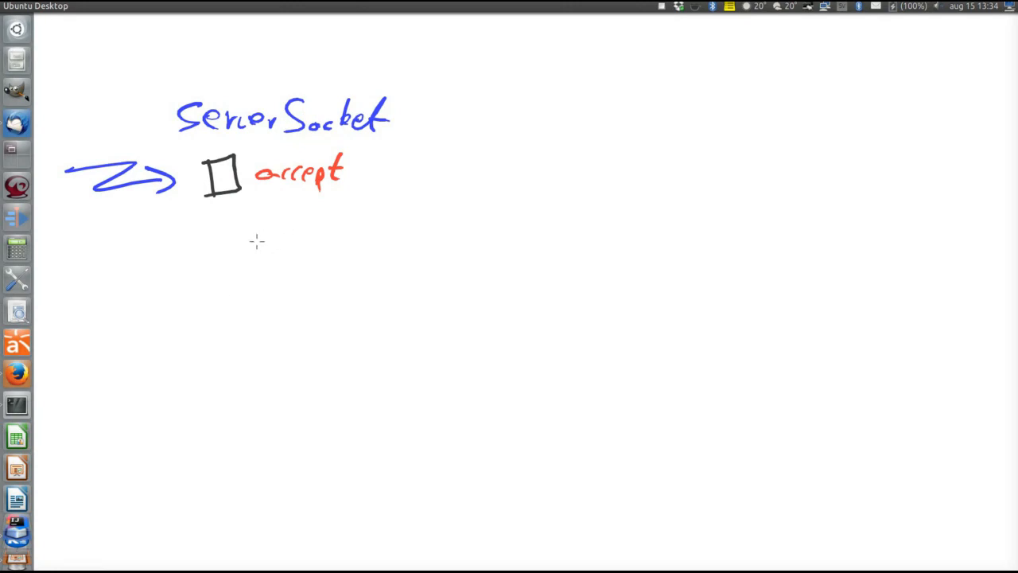
mouse_move(223, 239)
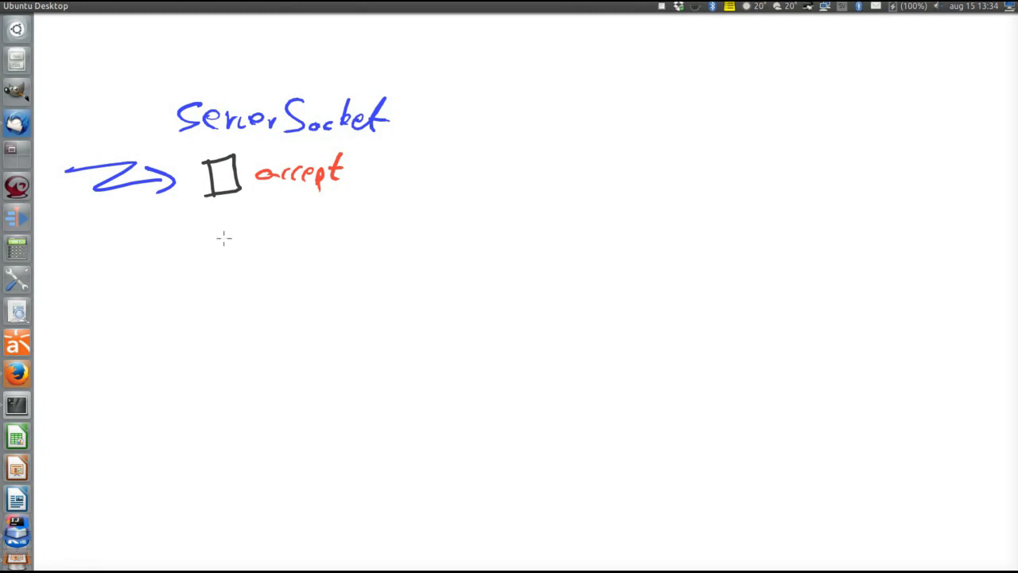
mouse_move(187, 284)
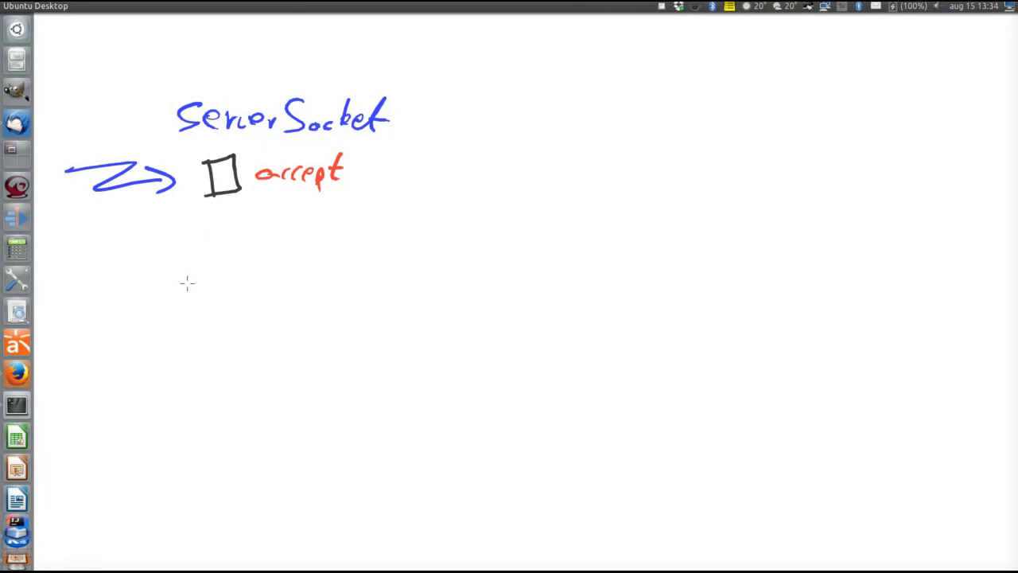
mouse_move(200, 264)
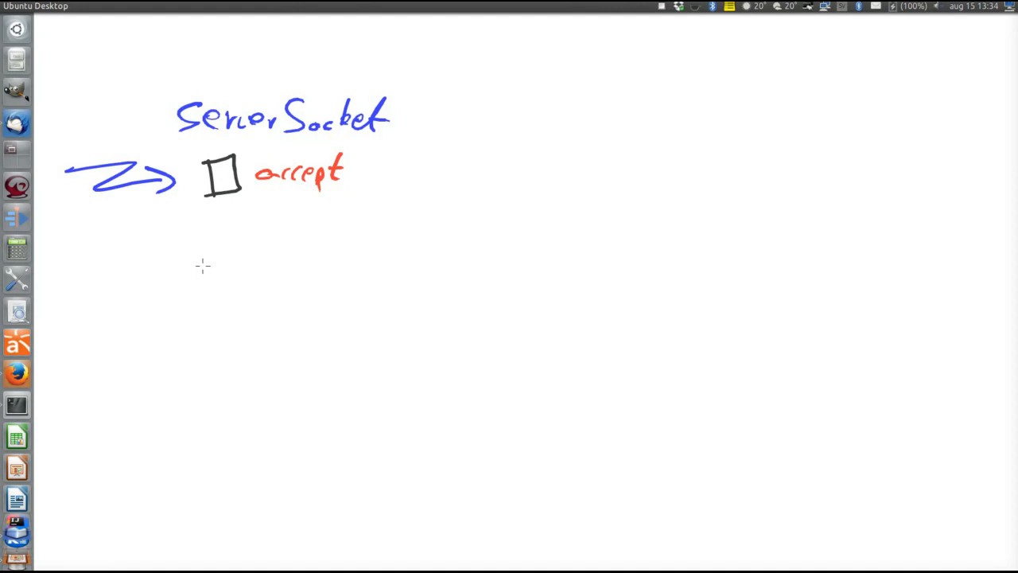
mouse_move(248, 266)
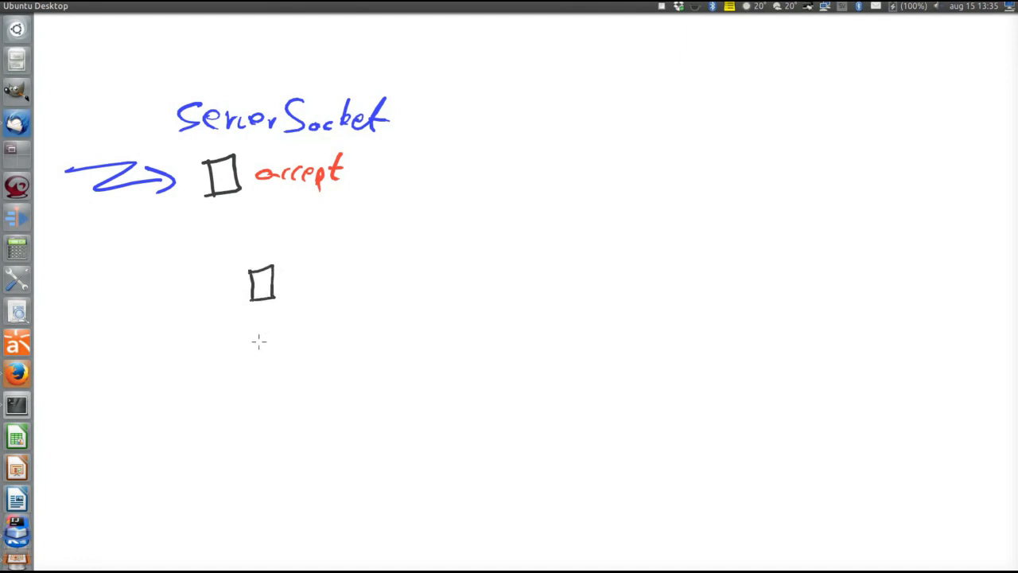
Draw a second Socket box and write the T1 thread label and Selector on the right
left_click_drag(255, 326, 283, 366)
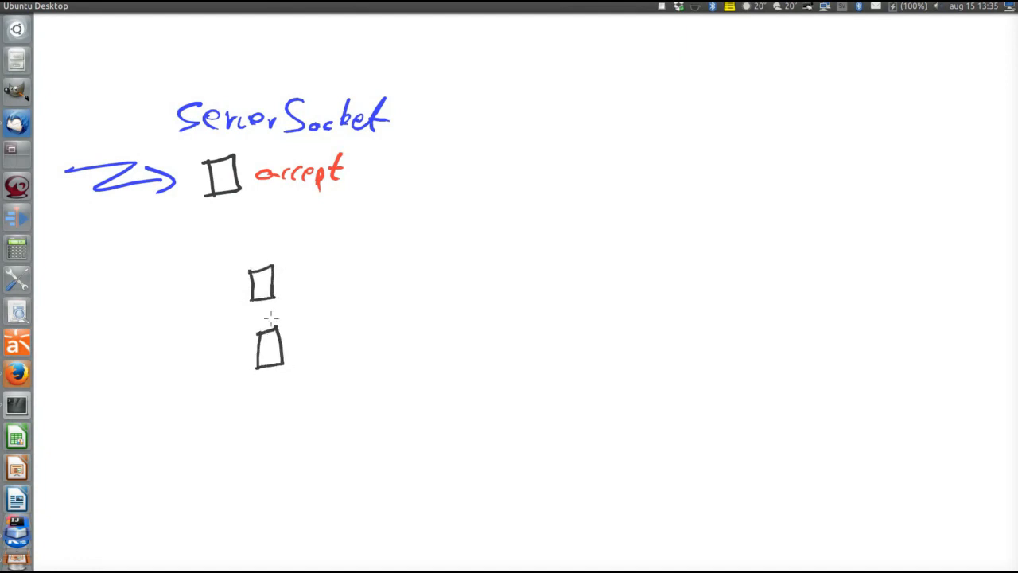
type("S")
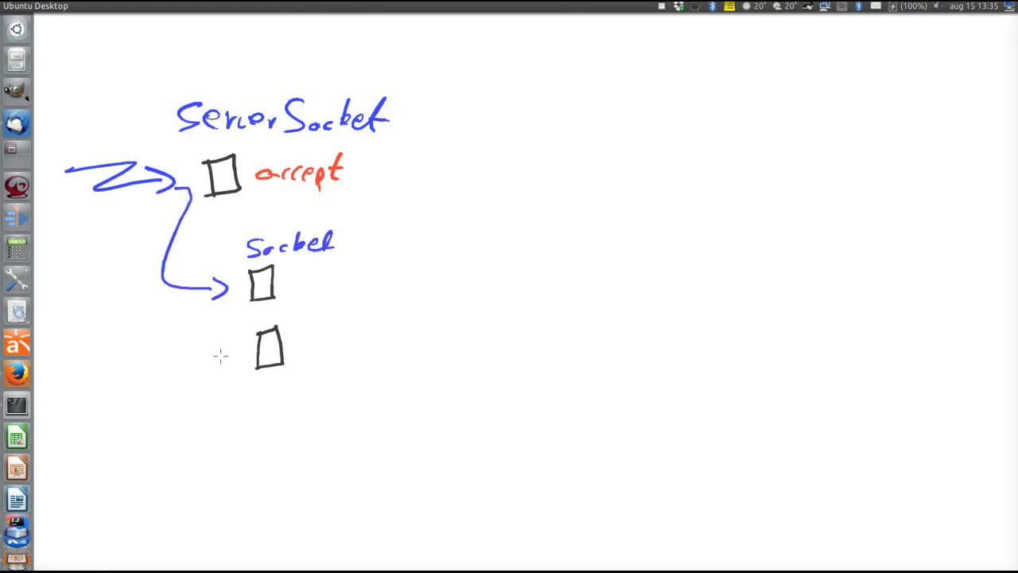
mouse_move(354, 294)
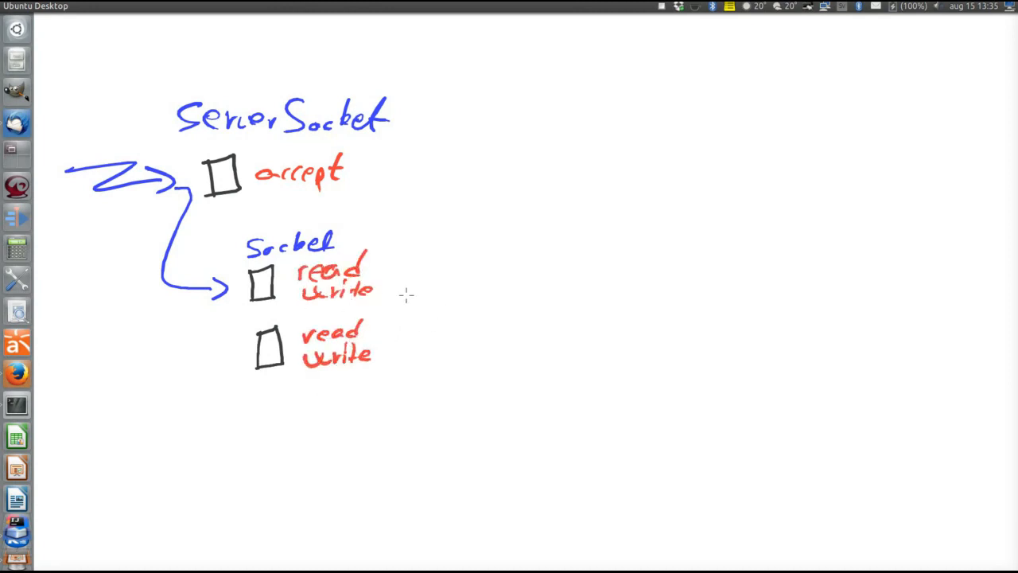
mouse_move(382, 305)
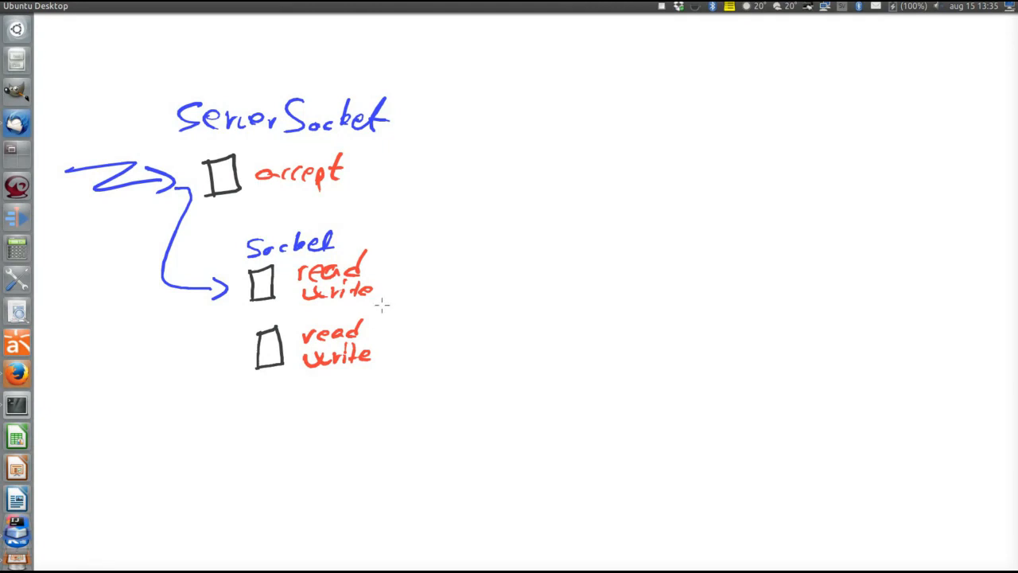
mouse_move(374, 327)
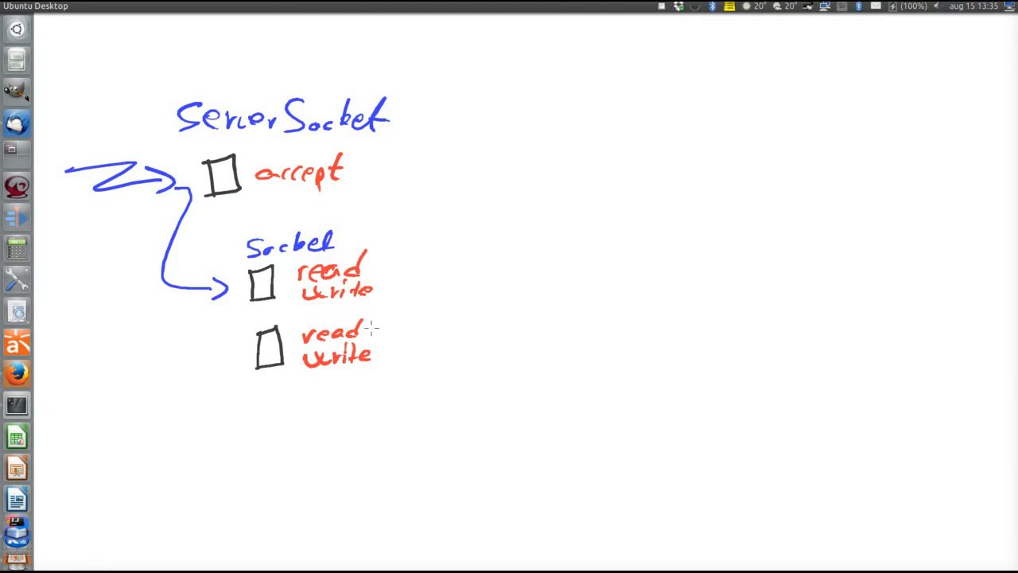
mouse_move(399, 294)
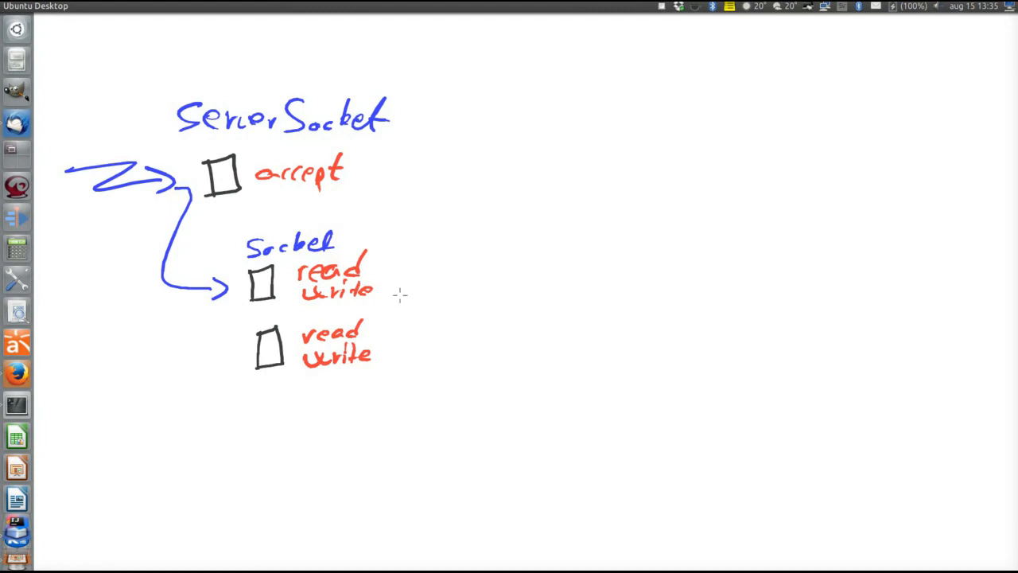
mouse_move(385, 345)
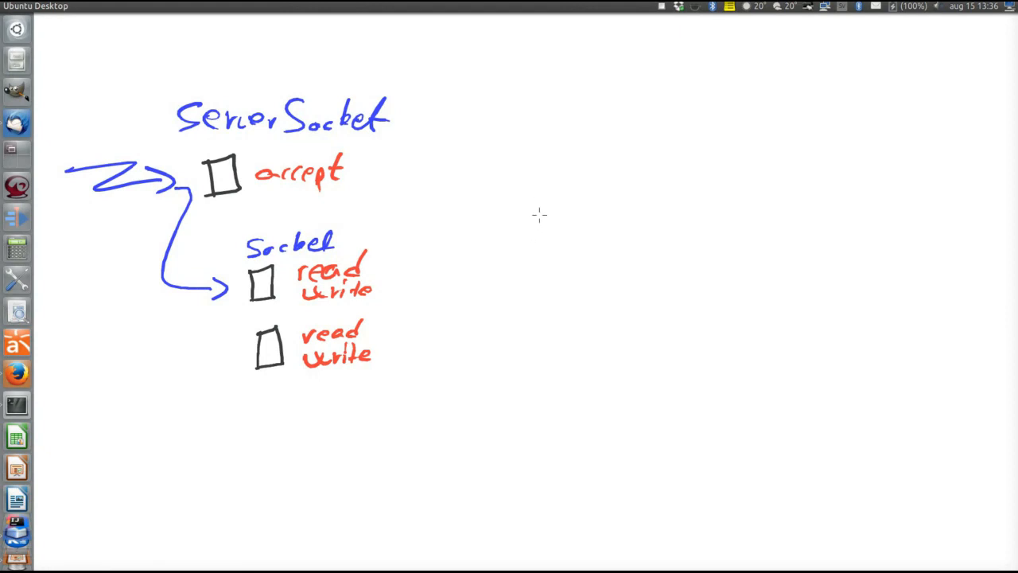
left_click_drag(533, 199, 565, 238)
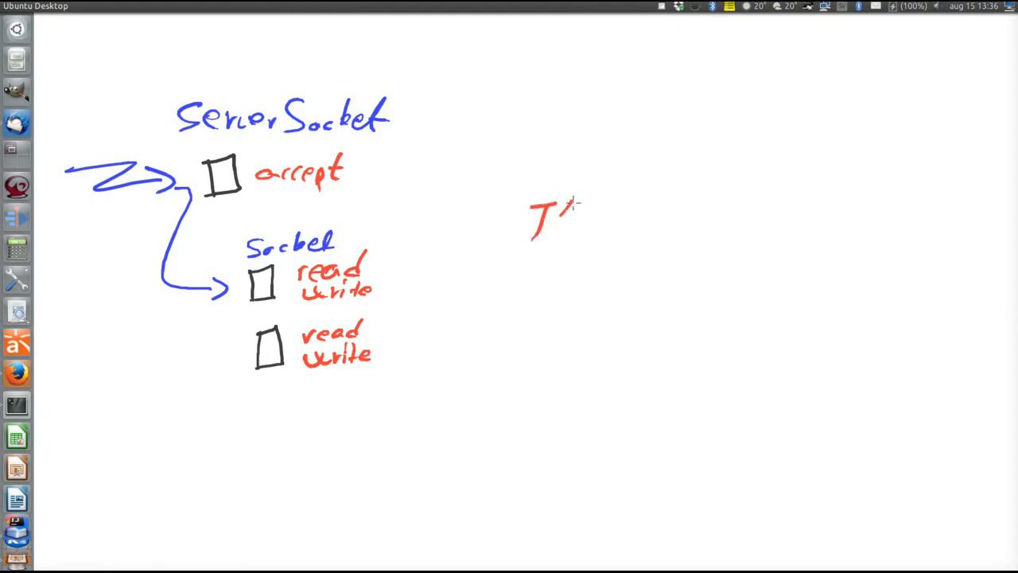
left_click_drag(570, 204, 576, 239)
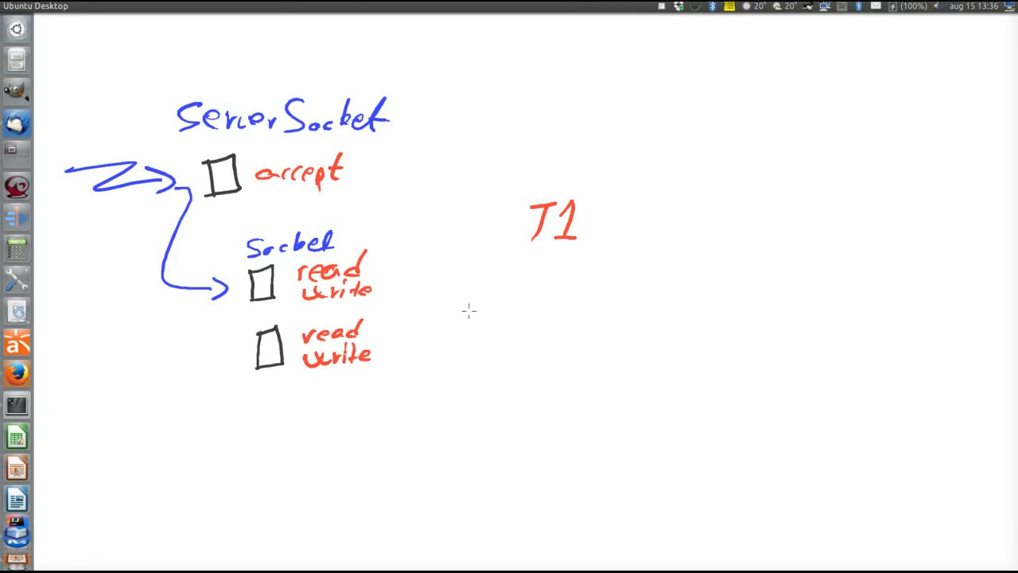
mouse_move(468, 336)
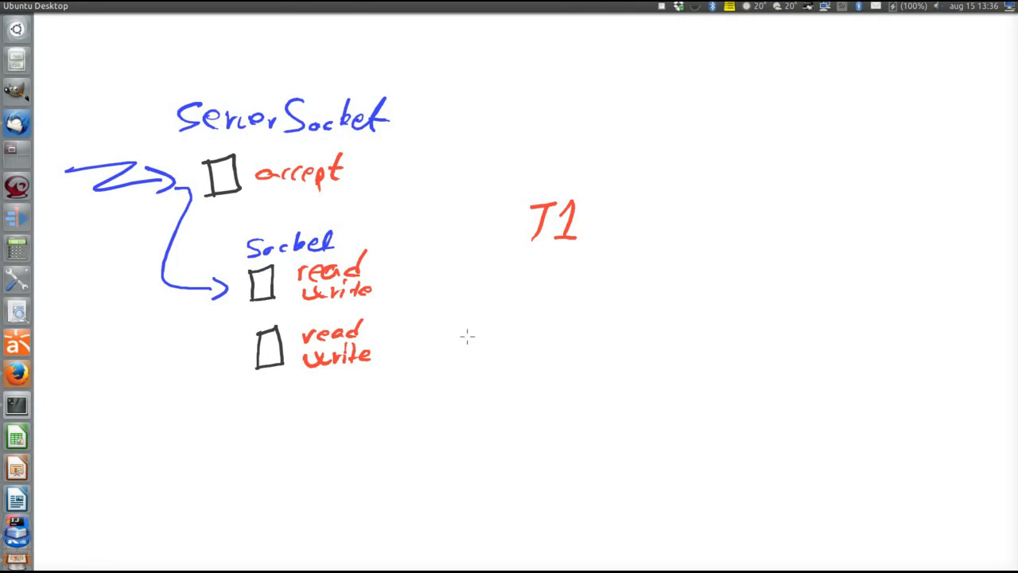
mouse_move(481, 286)
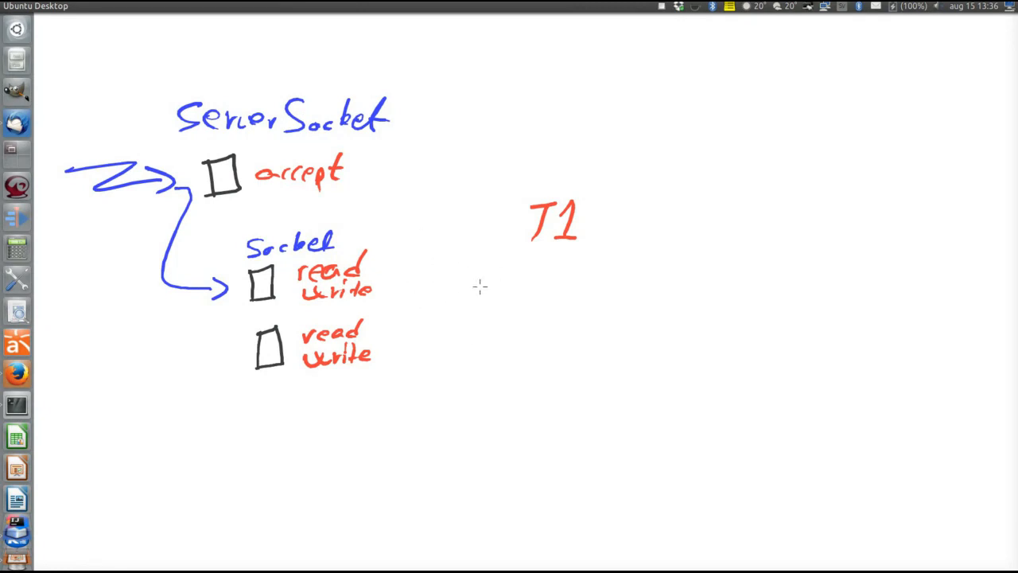
mouse_move(452, 188)
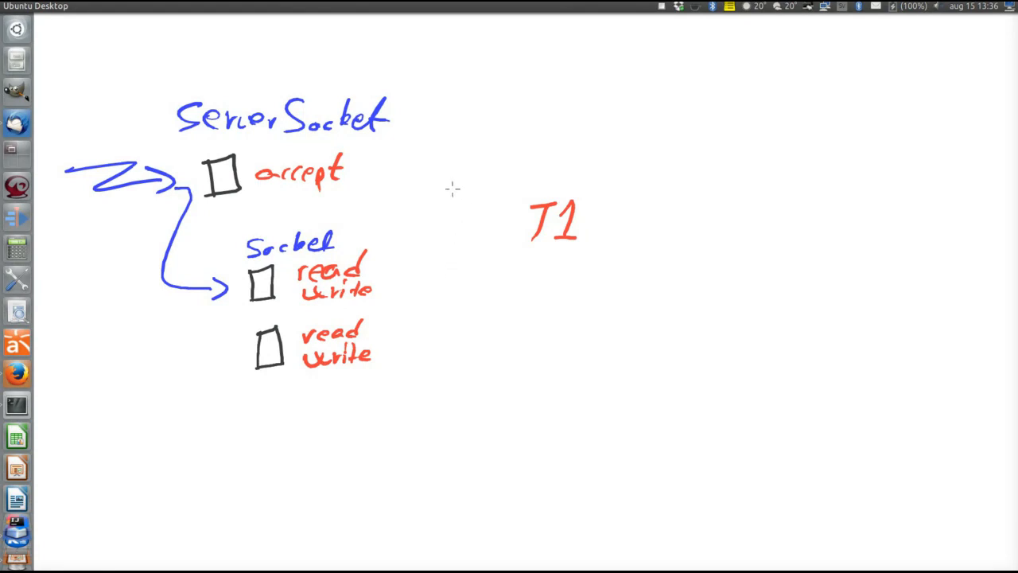
mouse_move(414, 204)
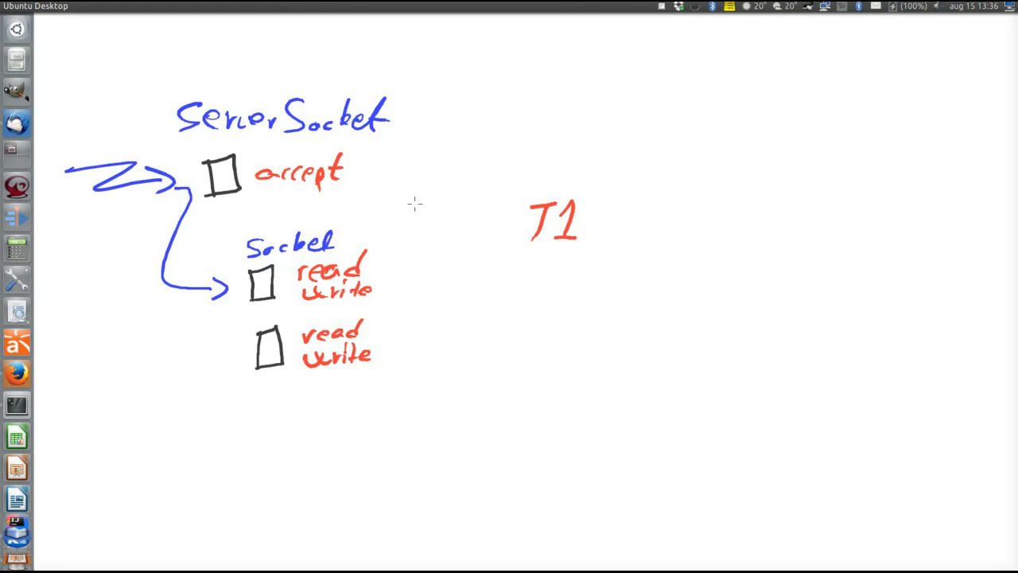
type("Selector")
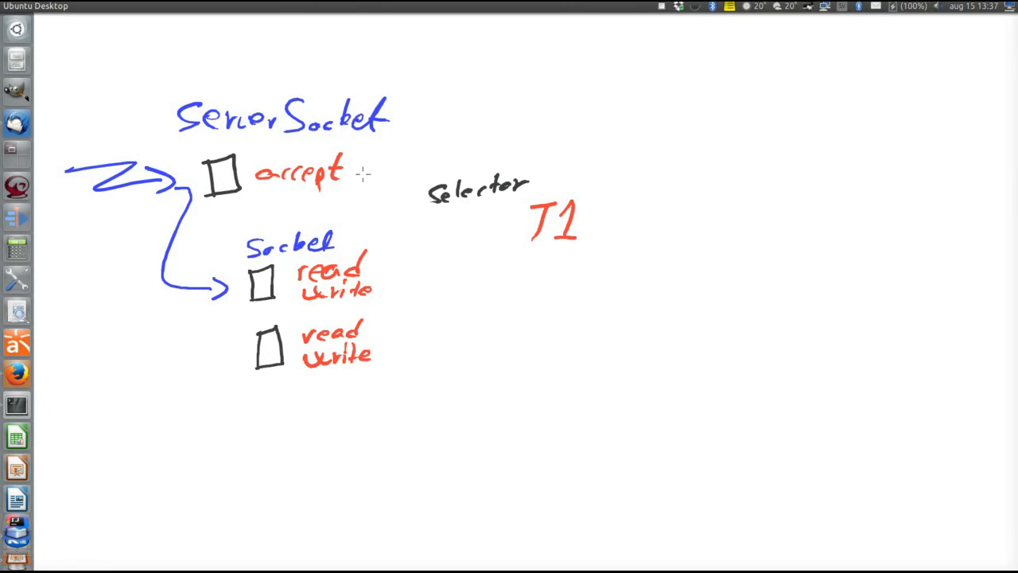
Draw arrows feeding accept and both read/write labels into the Selector
left_click_drag(363, 175, 429, 188)
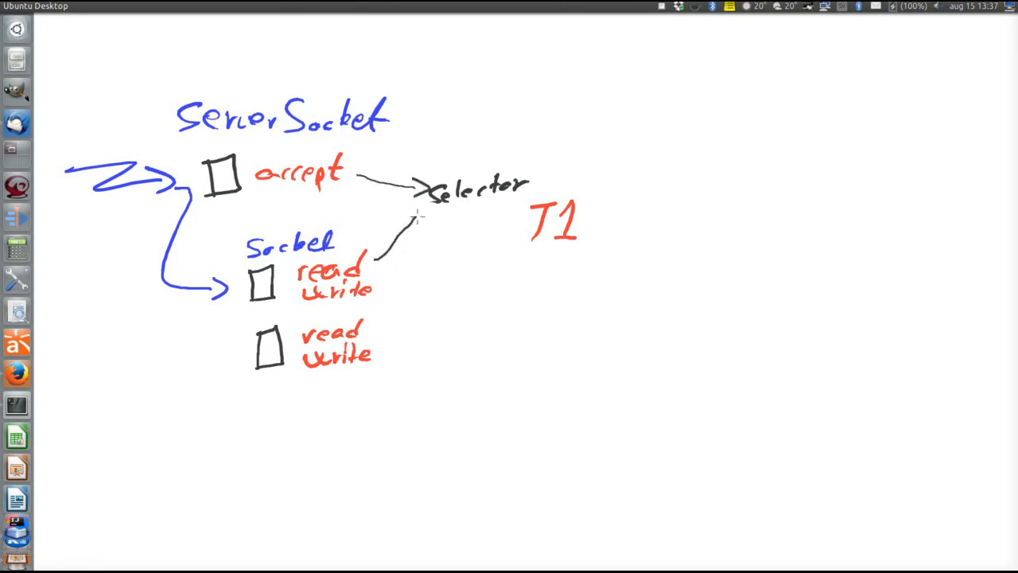
left_click_drag(381, 290, 426, 206)
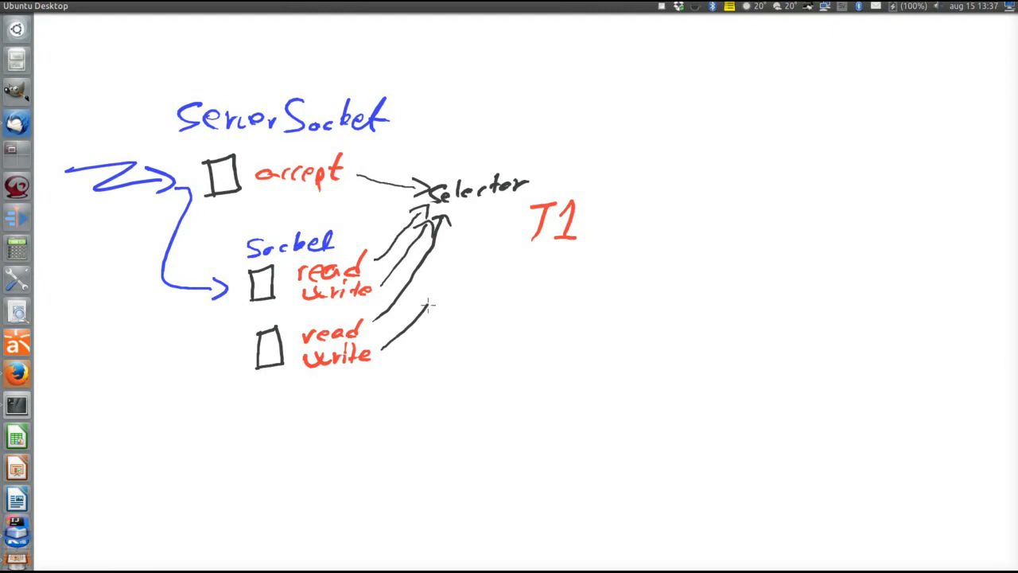
left_click_drag(430, 305, 469, 210)
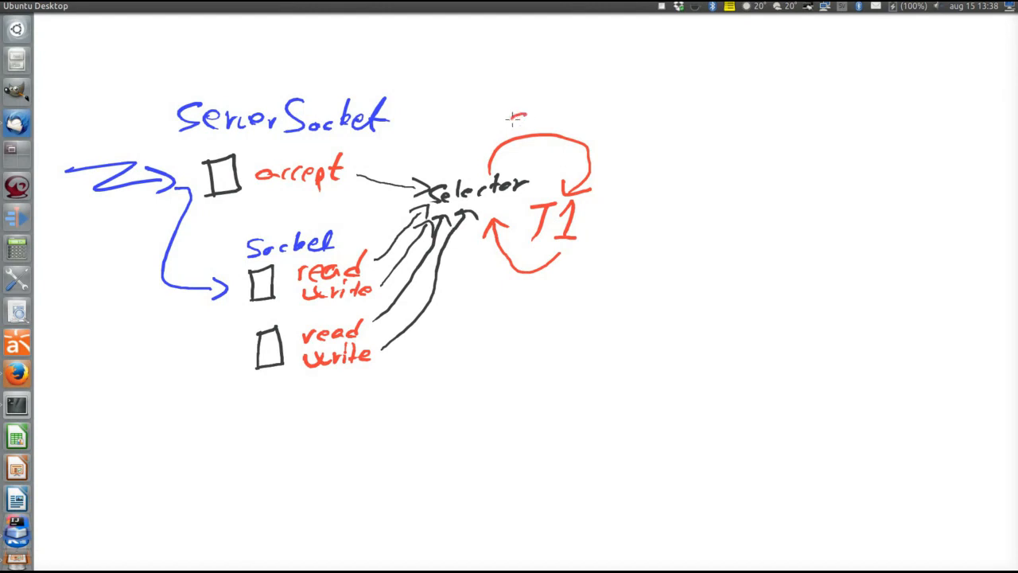
Label the T1 loop select and mark the first socket's read as ready beside the Selector lines
left_click_drag(509, 119, 565, 120)
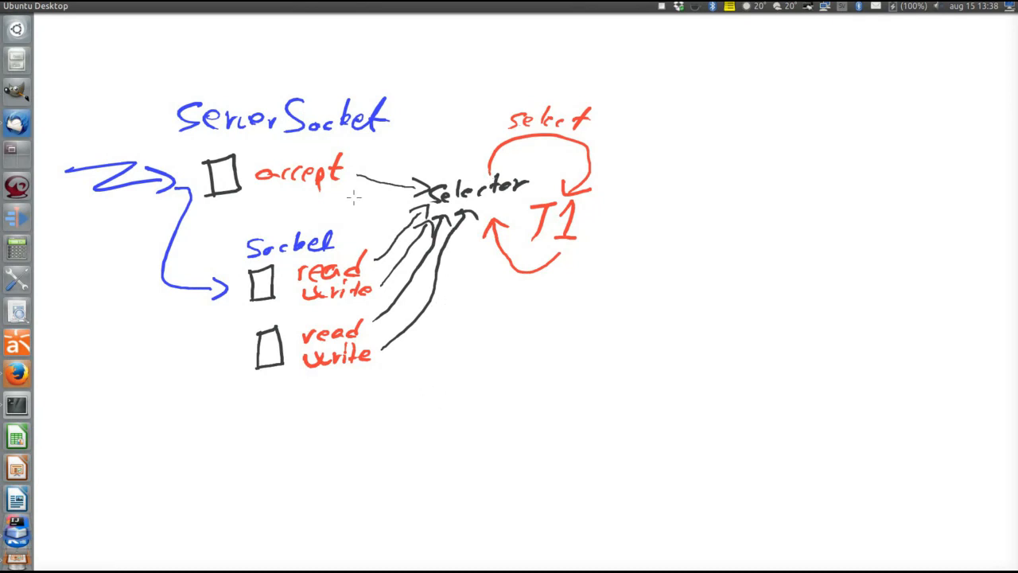
mouse_move(382, 191)
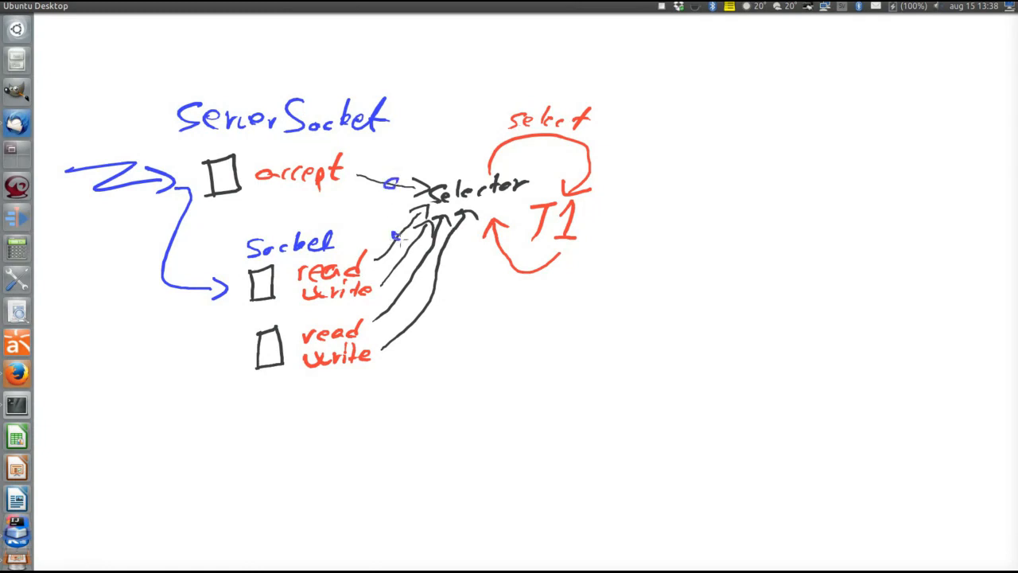
left_click_drag(394, 235, 417, 270)
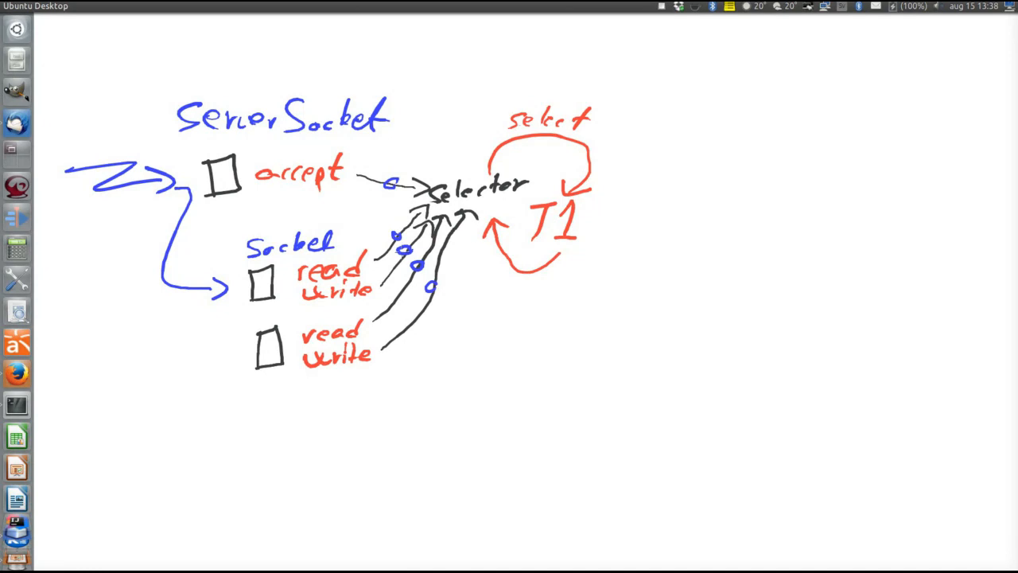
mouse_move(477, 277)
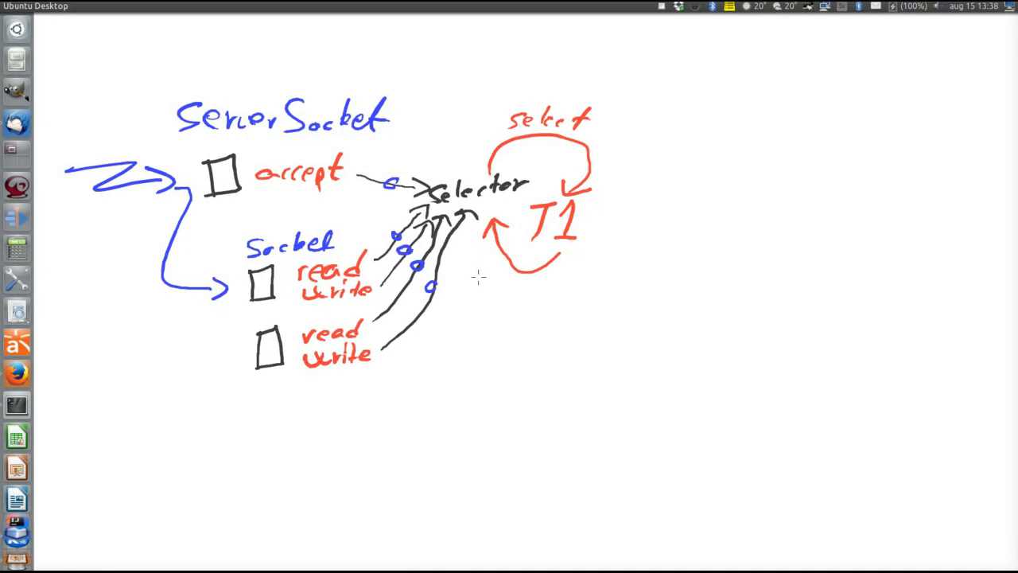
mouse_move(353, 289)
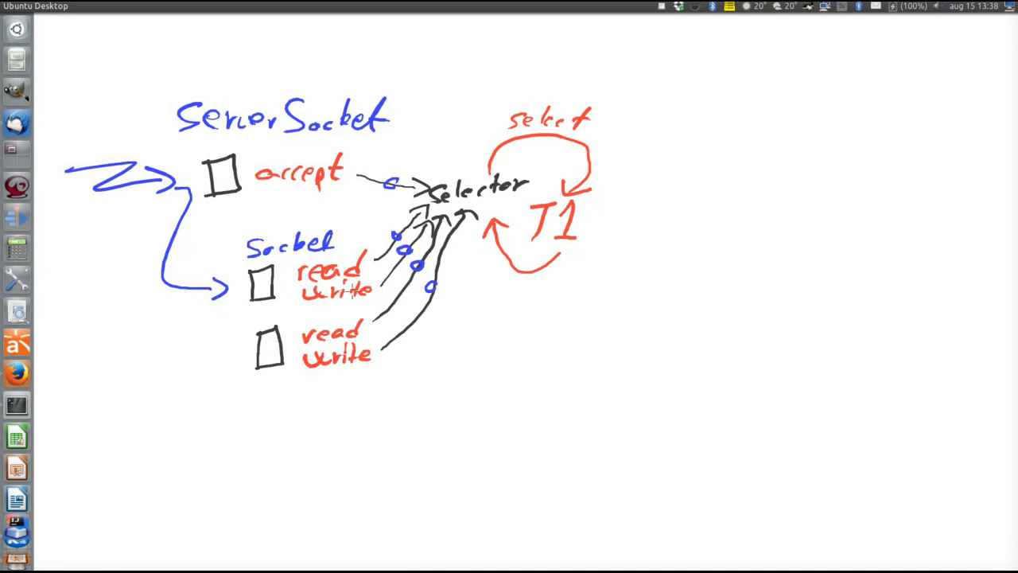
mouse_move(384, 313)
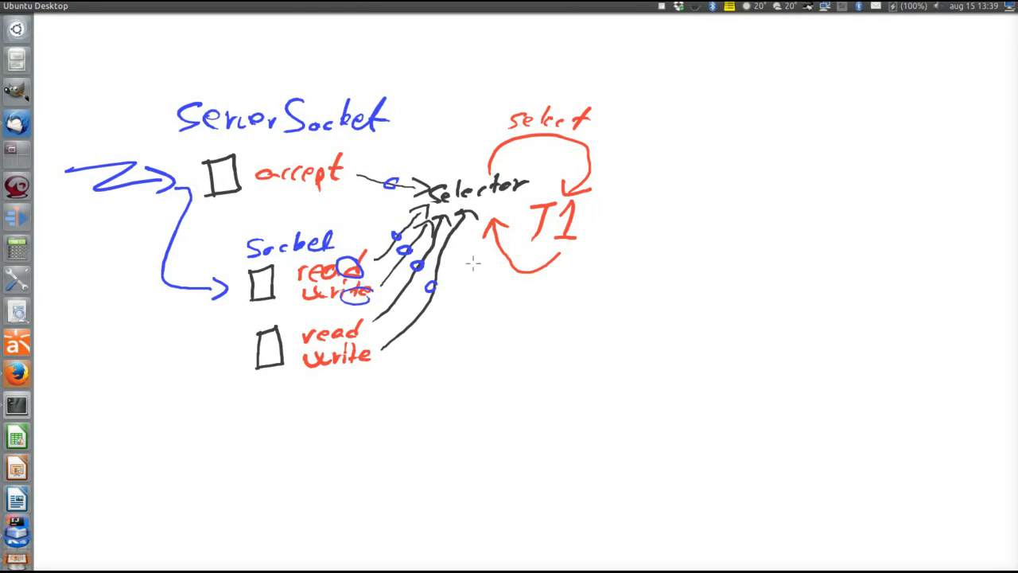
mouse_move(601, 169)
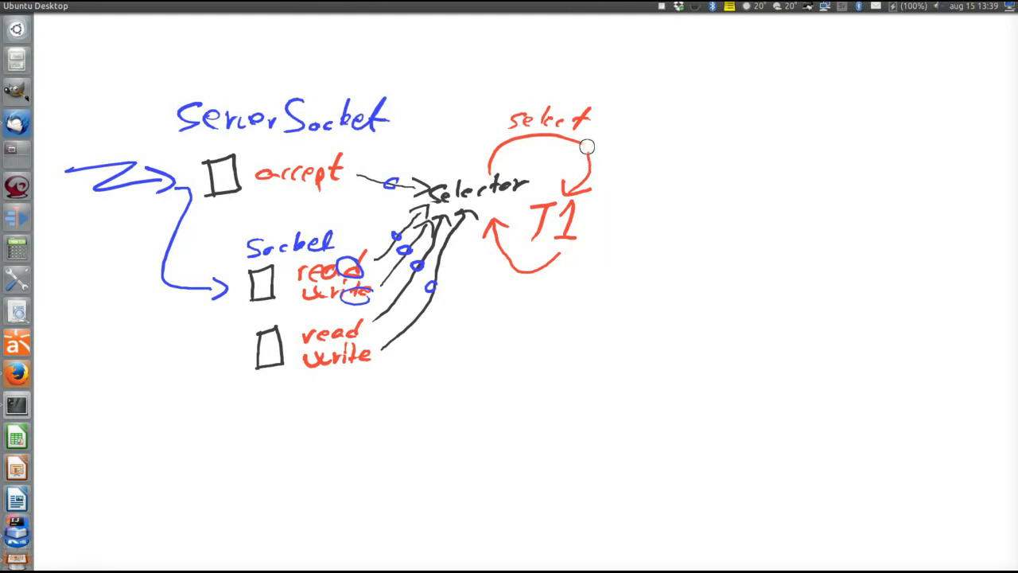
Draw a red arrow from the select loop to handle and a dashed outline linking handle to the thread pool
left_click_drag(587, 146, 666, 159)
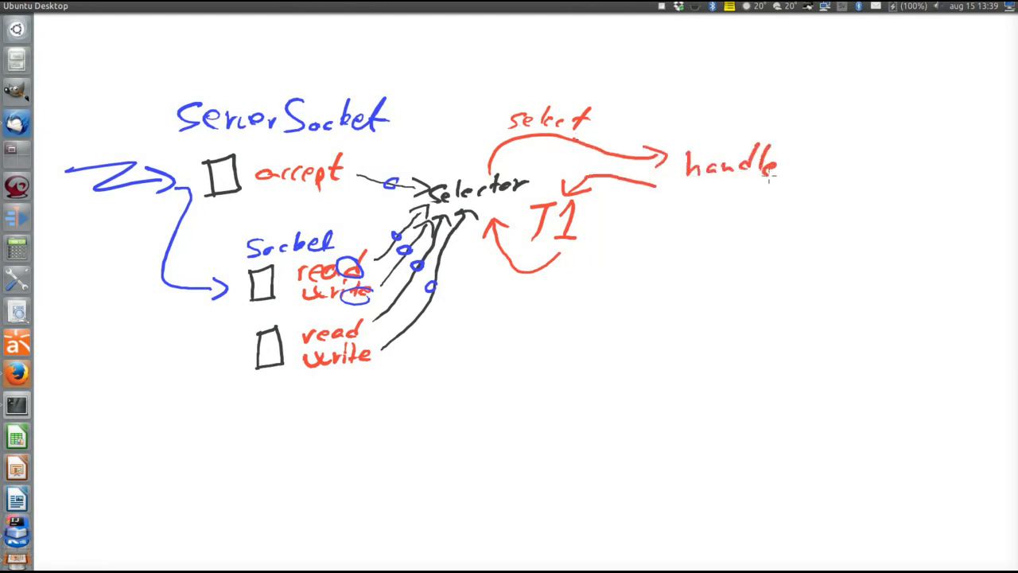
mouse_move(623, 269)
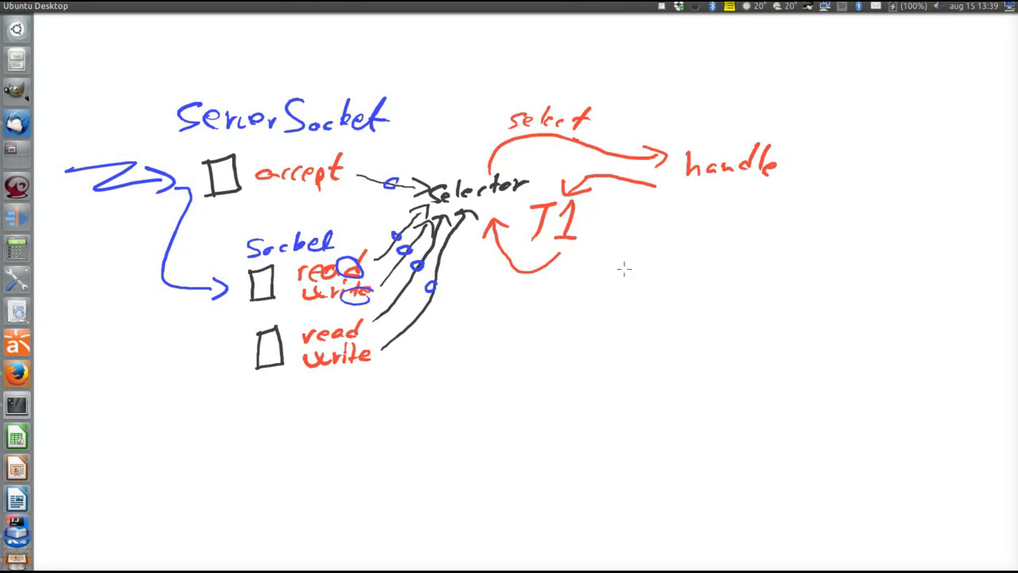
mouse_move(648, 271)
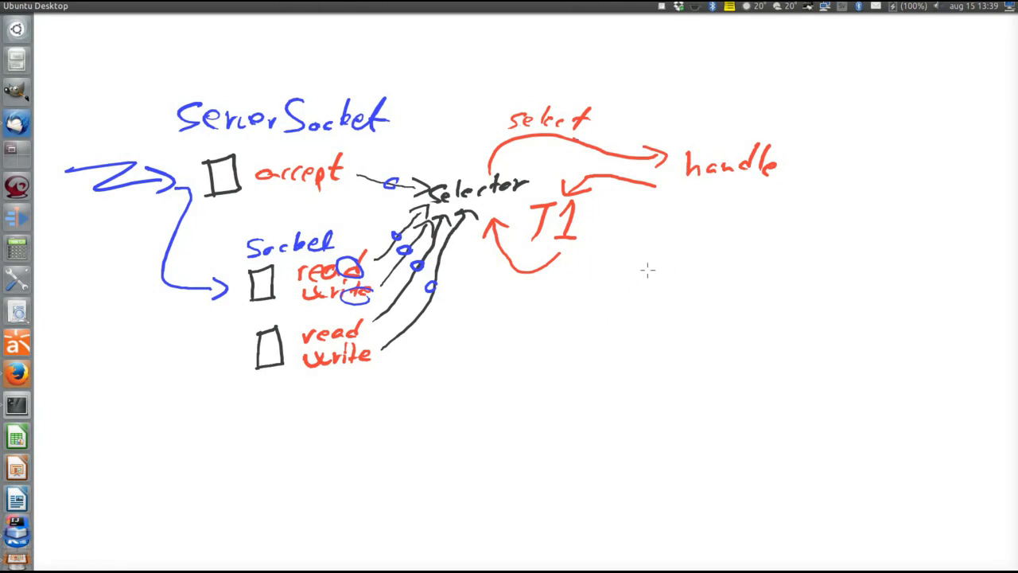
mouse_move(674, 231)
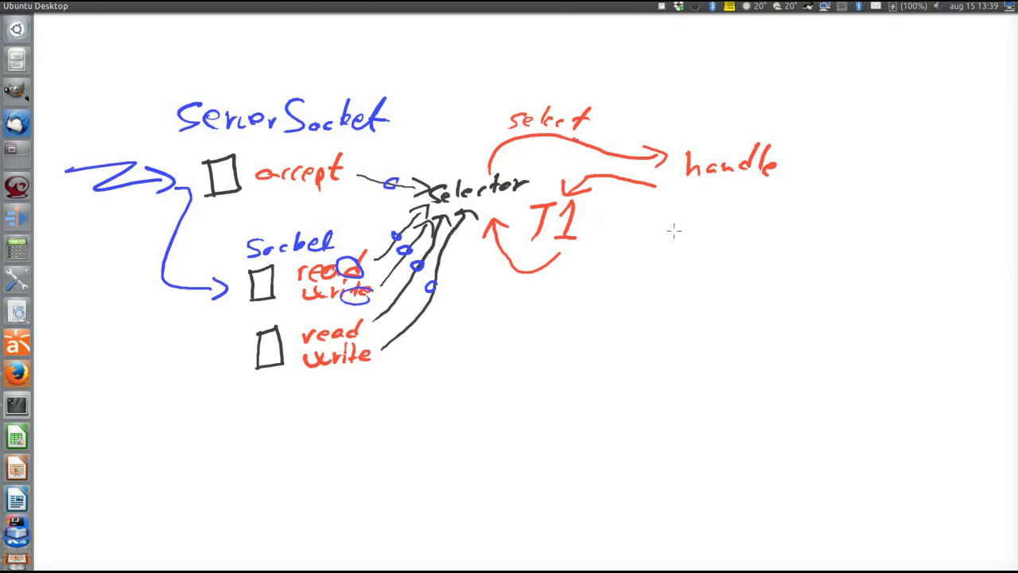
mouse_move(754, 187)
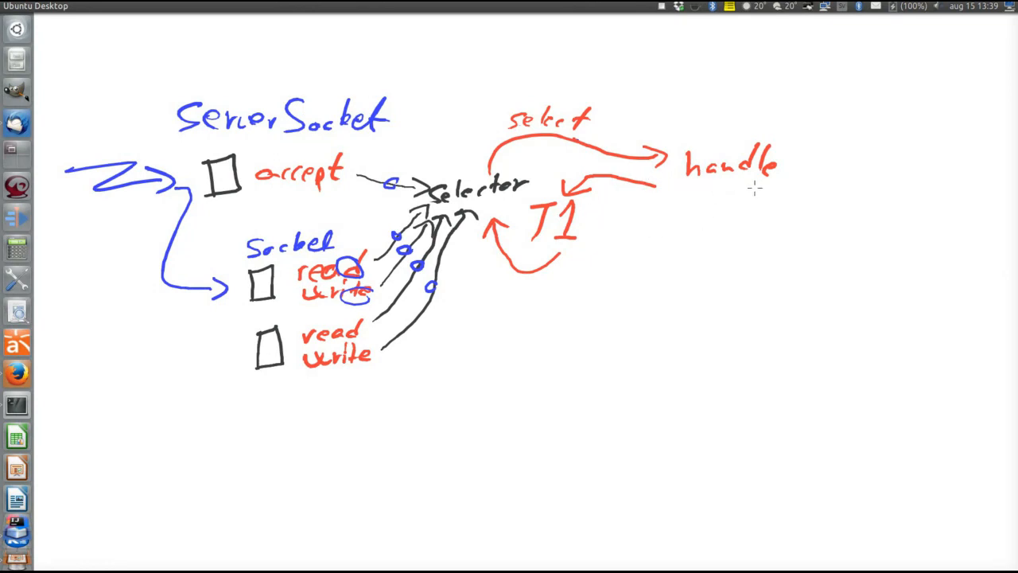
mouse_move(800, 148)
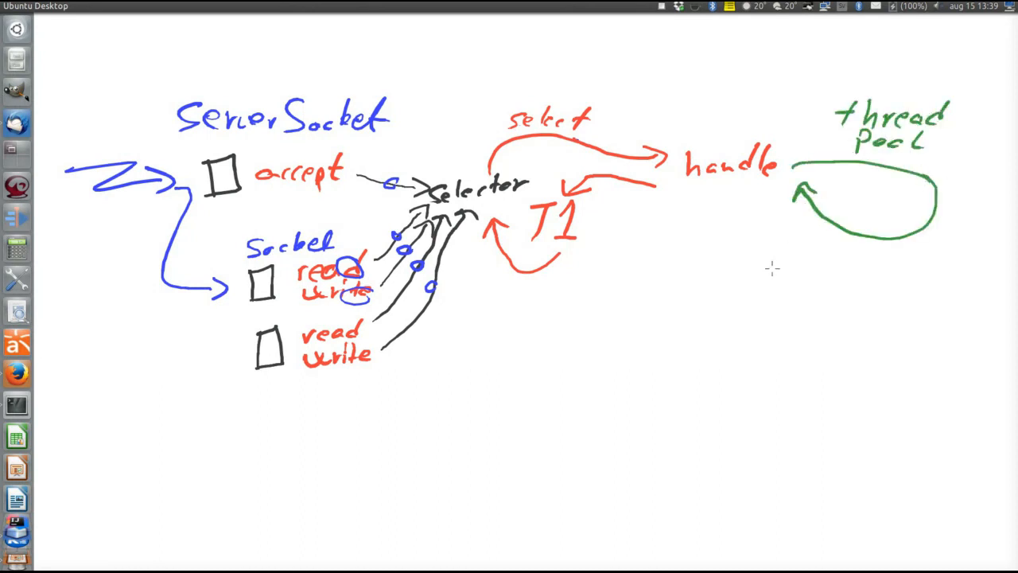
mouse_move(744, 258)
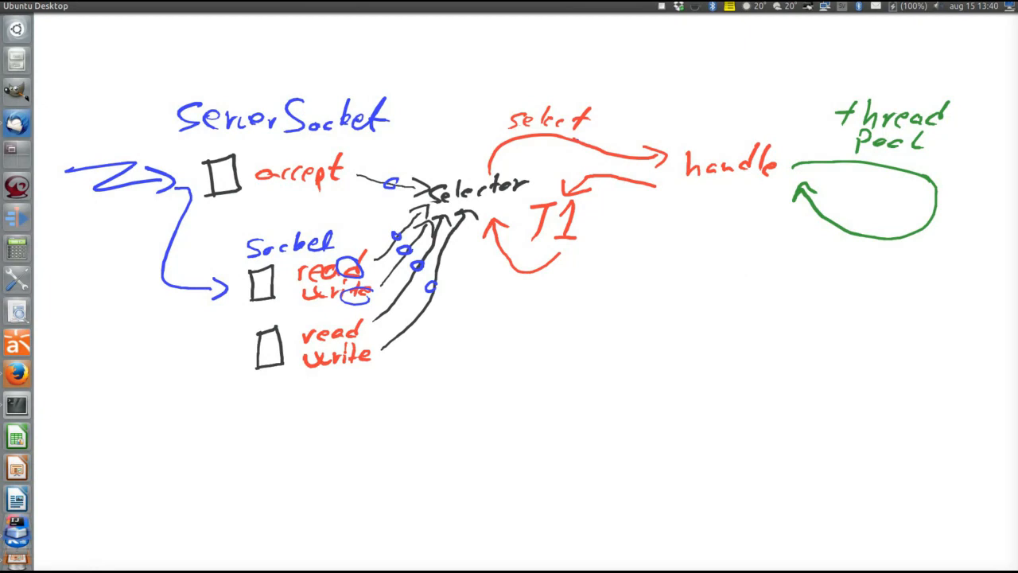
left_click_drag(676, 156, 783, 159)
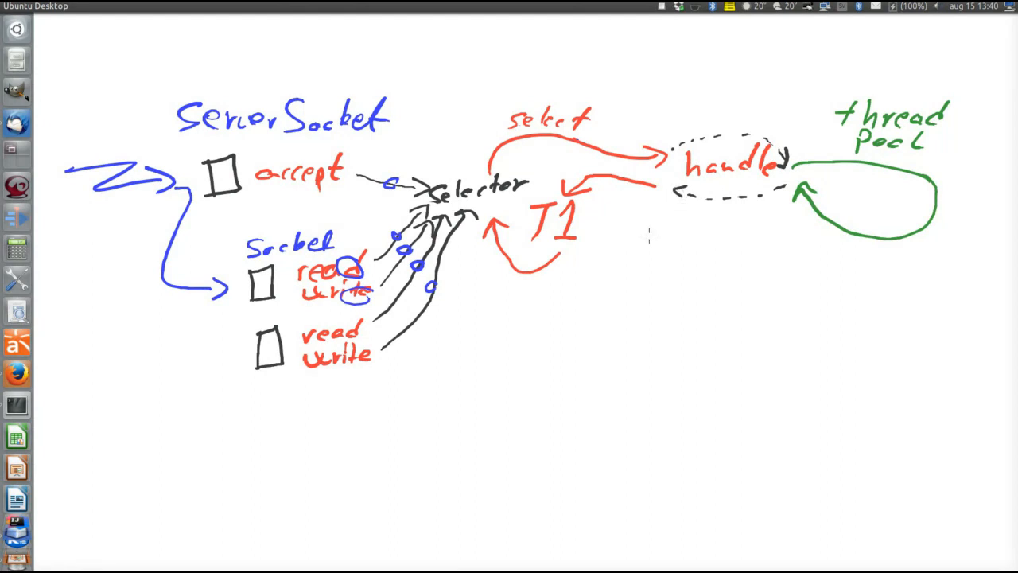
mouse_move(474, 390)
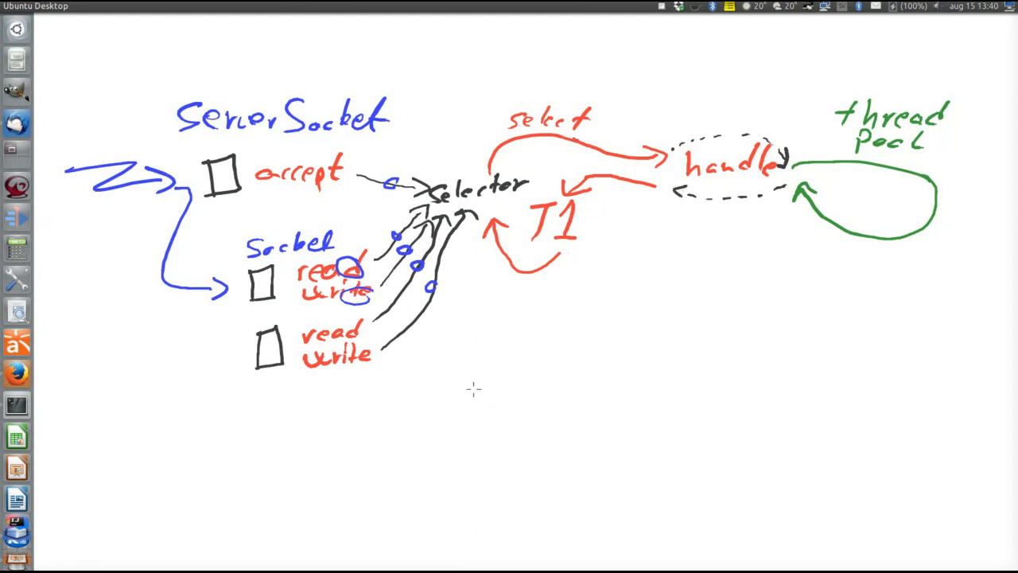
mouse_move(423, 414)
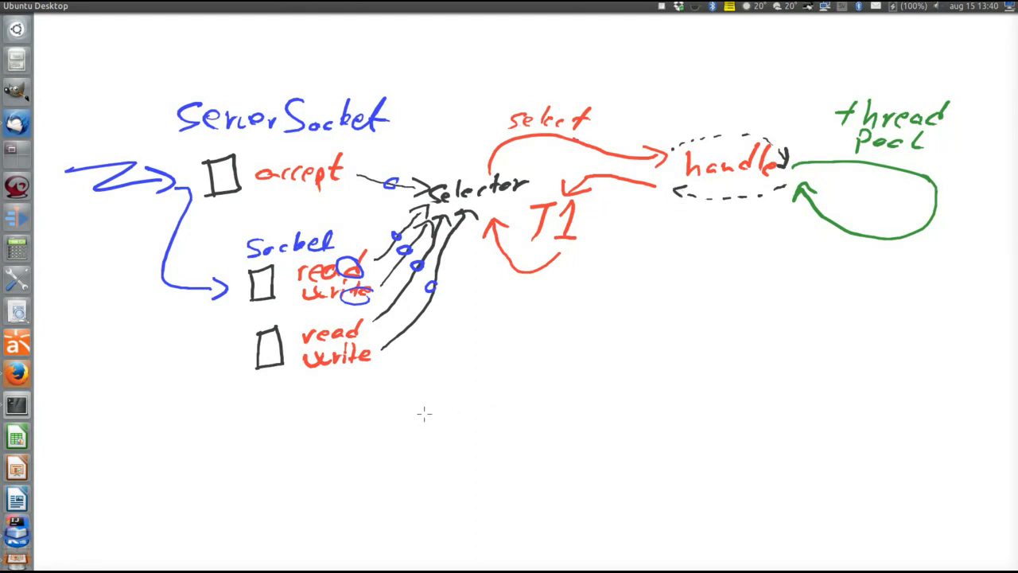
mouse_move(432, 420)
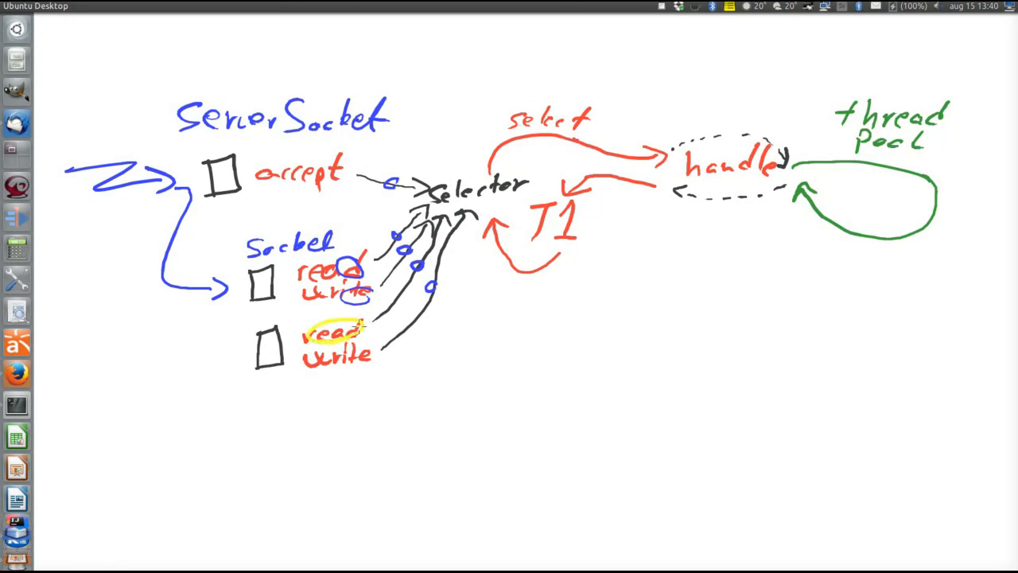
Trace a yellow path from the second read through Selector, handle and the thread pool loop back to write
left_click_drag(358, 326, 480, 210)
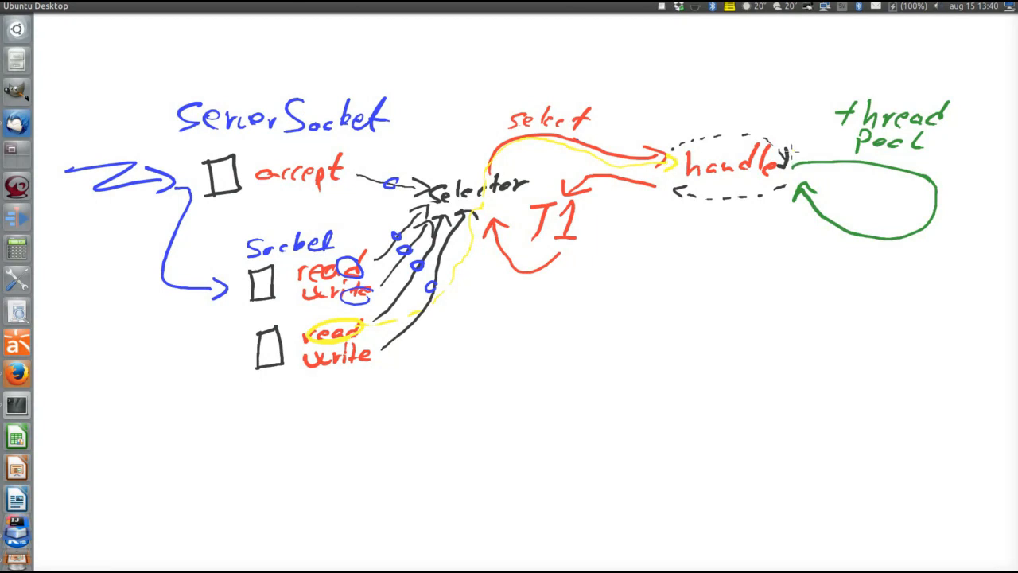
left_click_drag(787, 156, 899, 159)
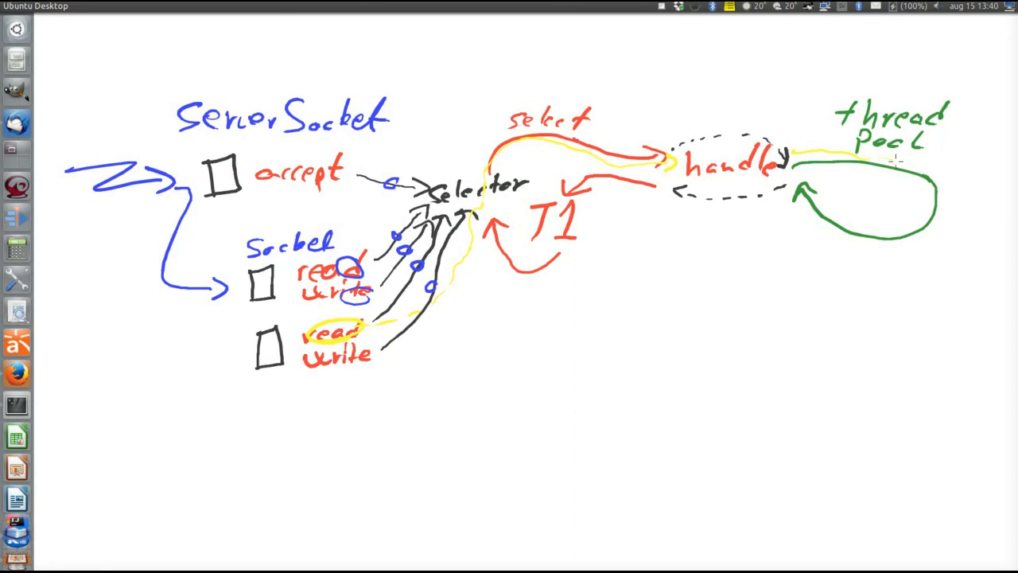
left_click_drag(894, 163, 954, 231)
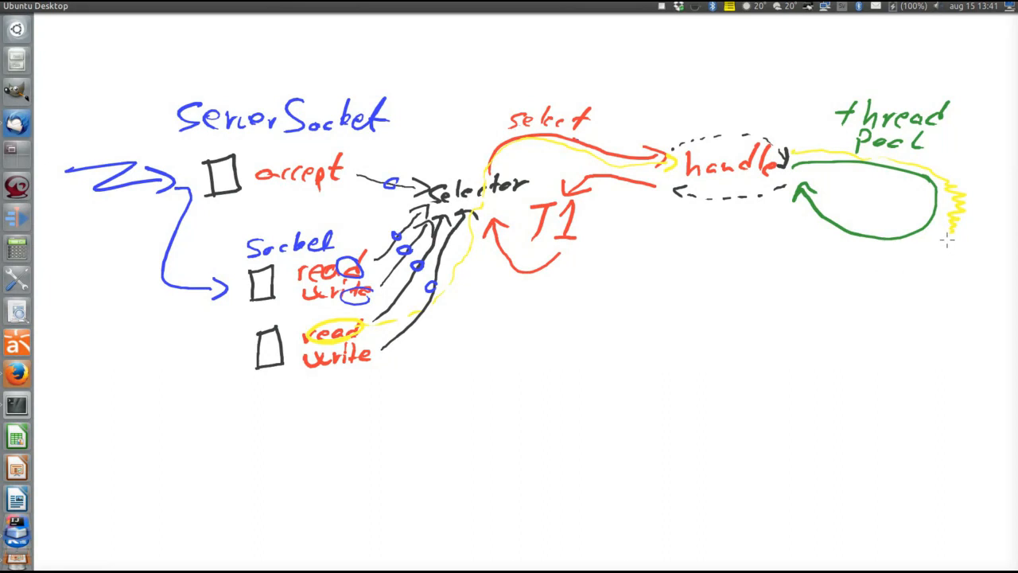
left_click_drag(946, 239, 815, 236)
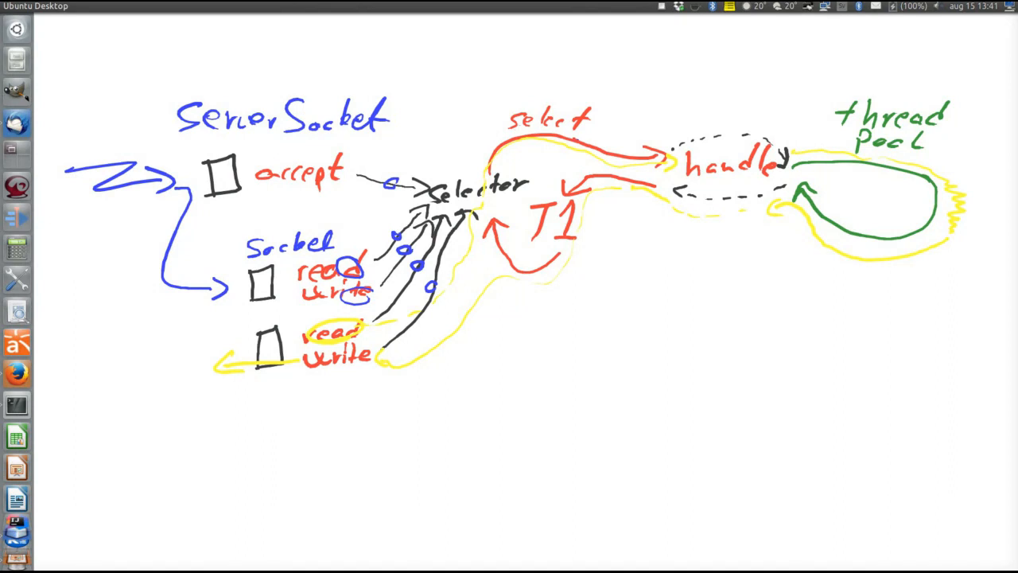
mouse_move(553, 333)
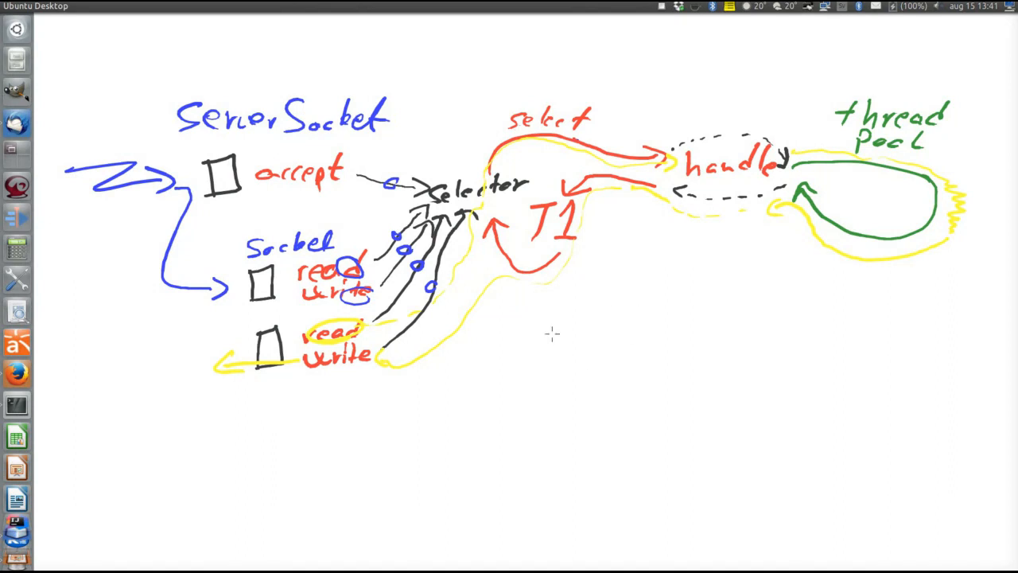
Write the notes "1 + threads in pool" and "avoid context switch" beneath the diagram
left_click_drag(517, 358, 544, 395)
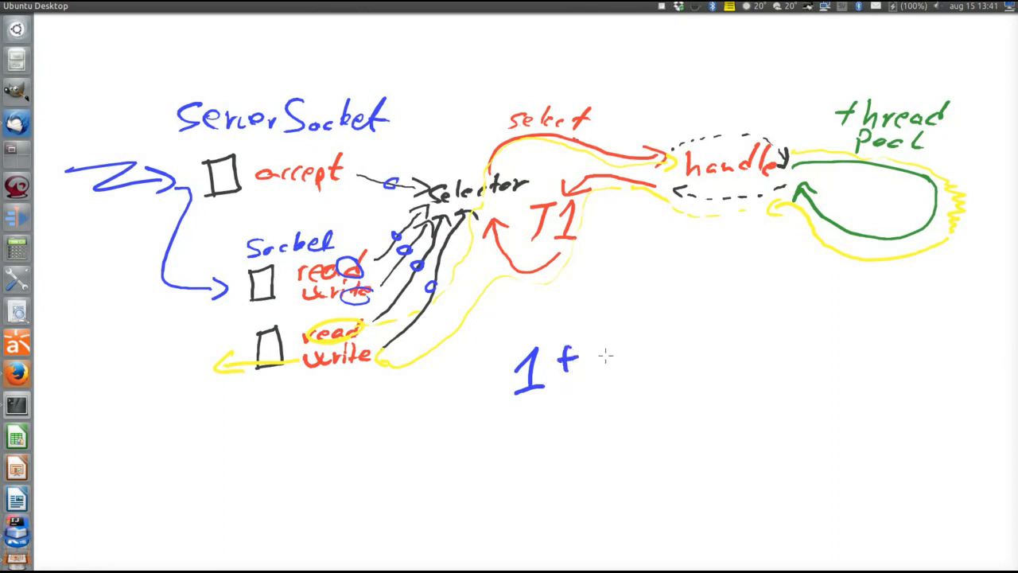
type("threads in P")
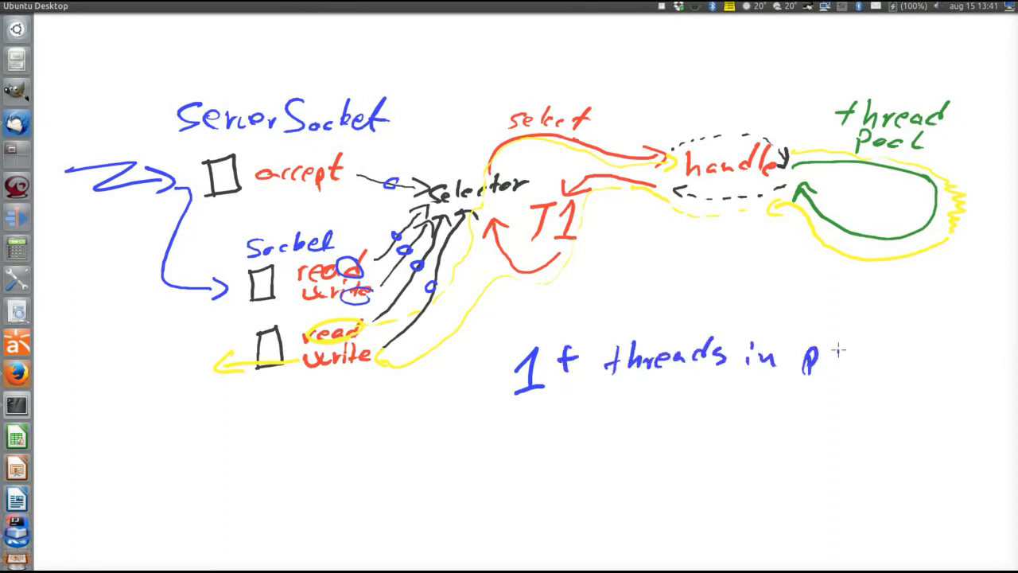
type("ool")
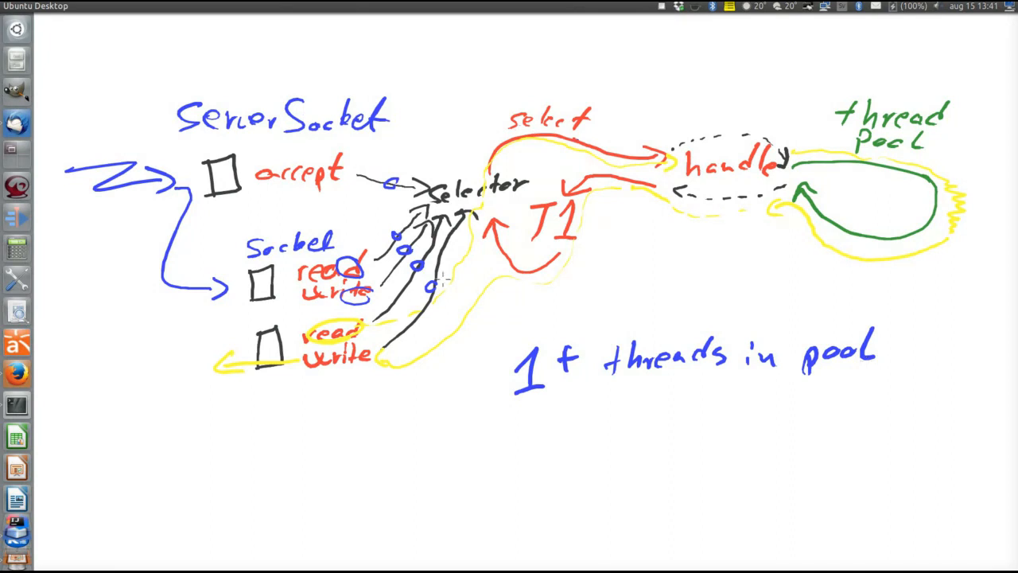
type("avoid context switch")
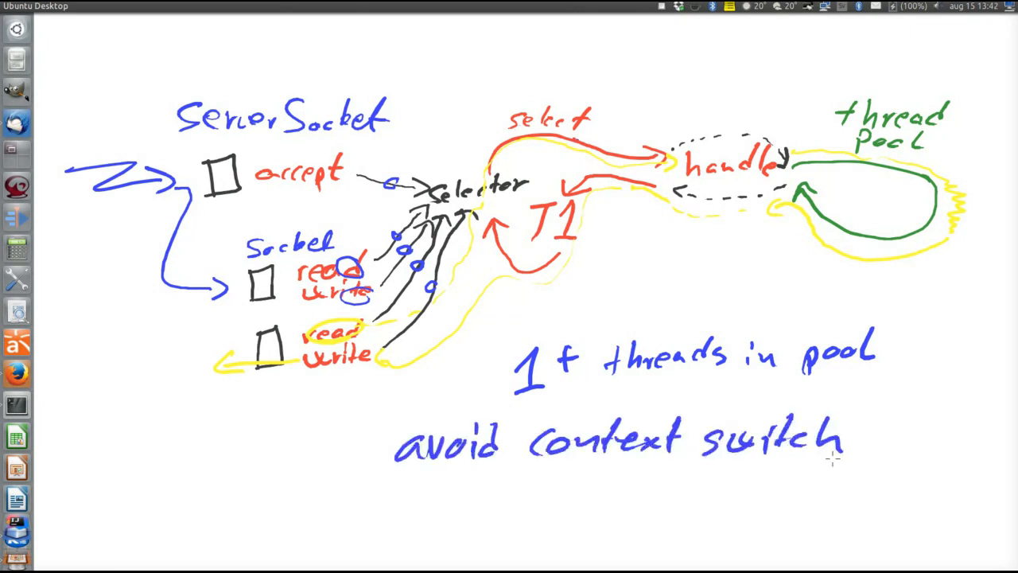